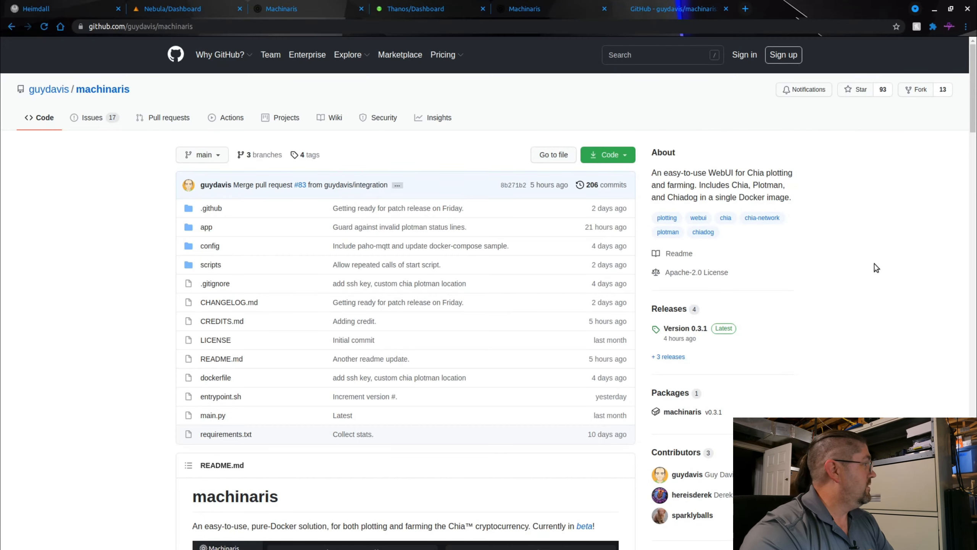
{"action": "mouse_move", "coordinate": [603, 529]}
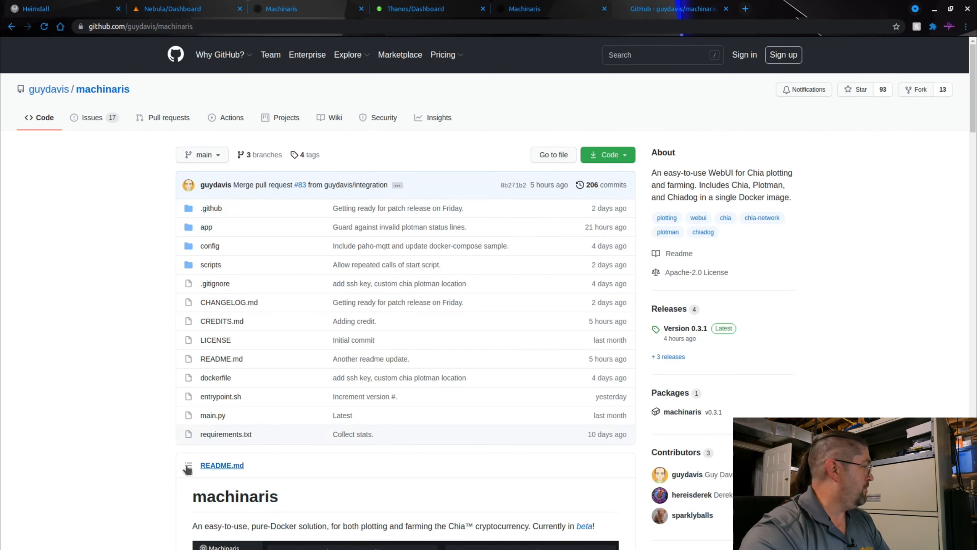
{"action": "mouse_move", "coordinate": [97, 382]}
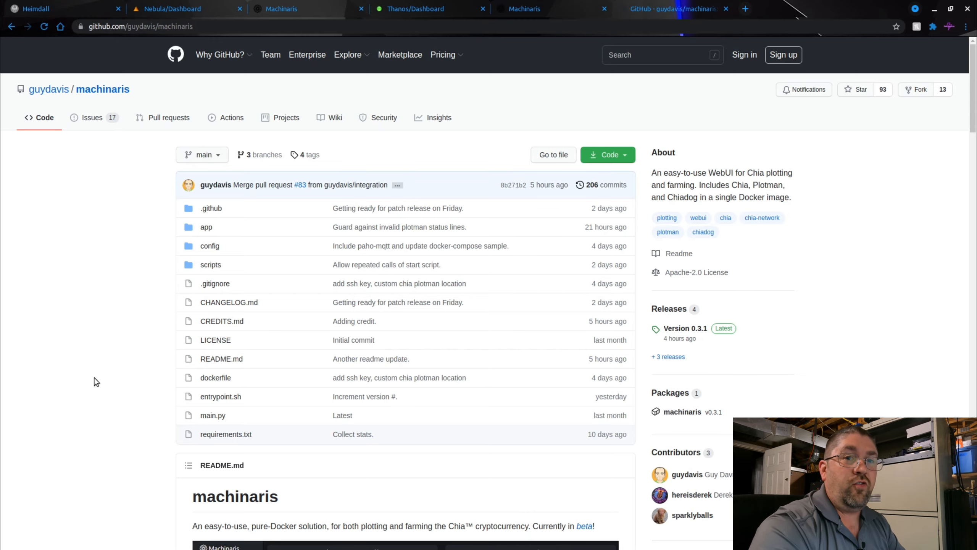
- Scroll the guydavis/machinaris README down to its dashboard and Plotting View screenshots
{"action": "scroll", "scroll_direction": "down", "scroll_amount": 3}
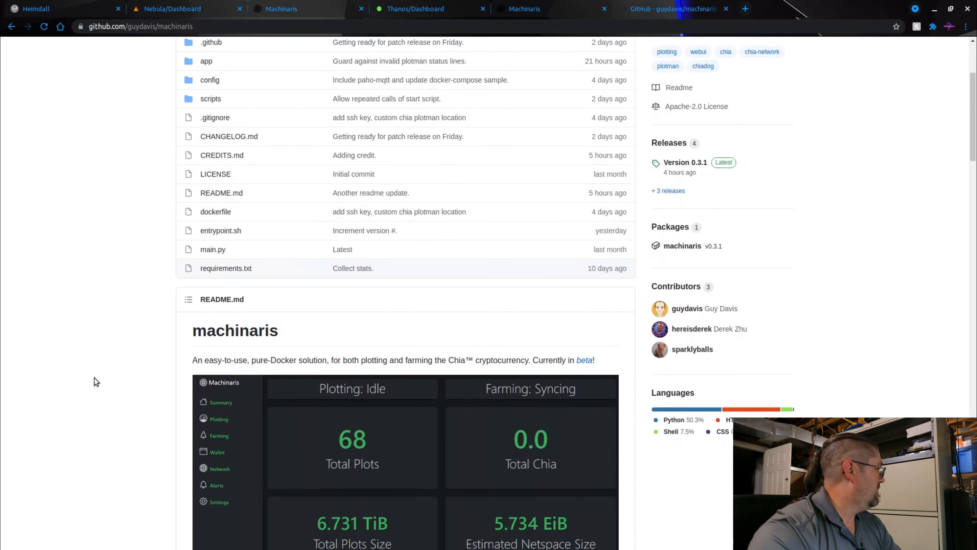
{"action": "scroll", "scroll_direction": "down", "scroll_amount": 3}
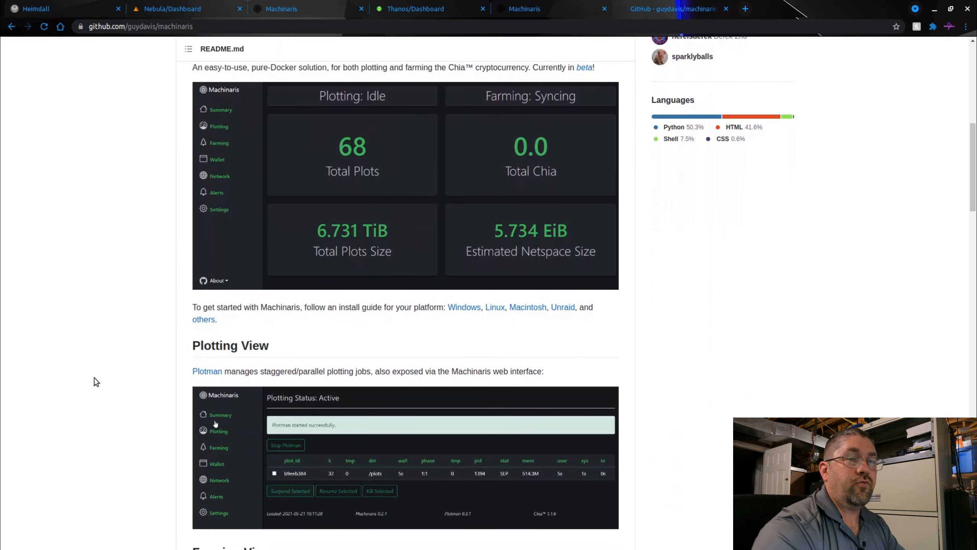
{"action": "mouse_move", "coordinate": [436, 177]}
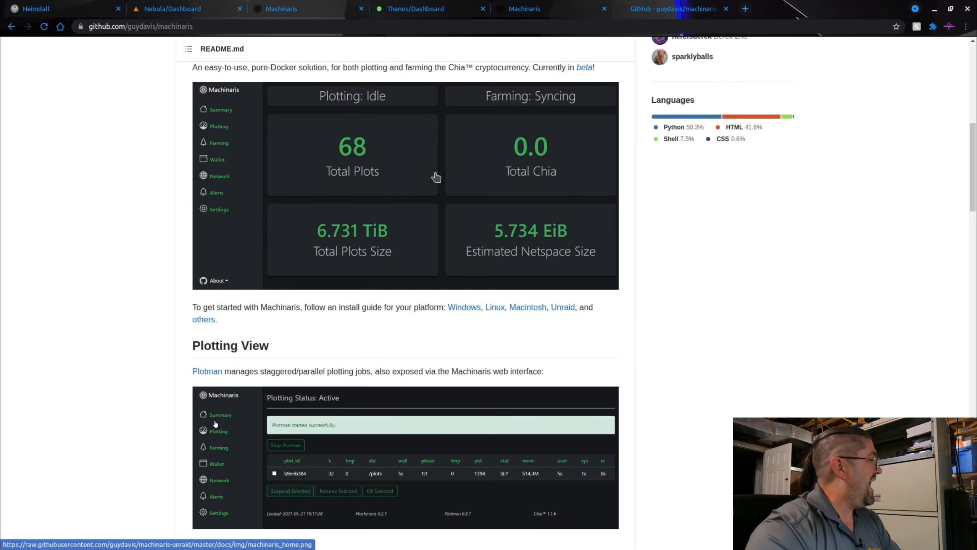
{"action": "mouse_move", "coordinate": [142, 393]}
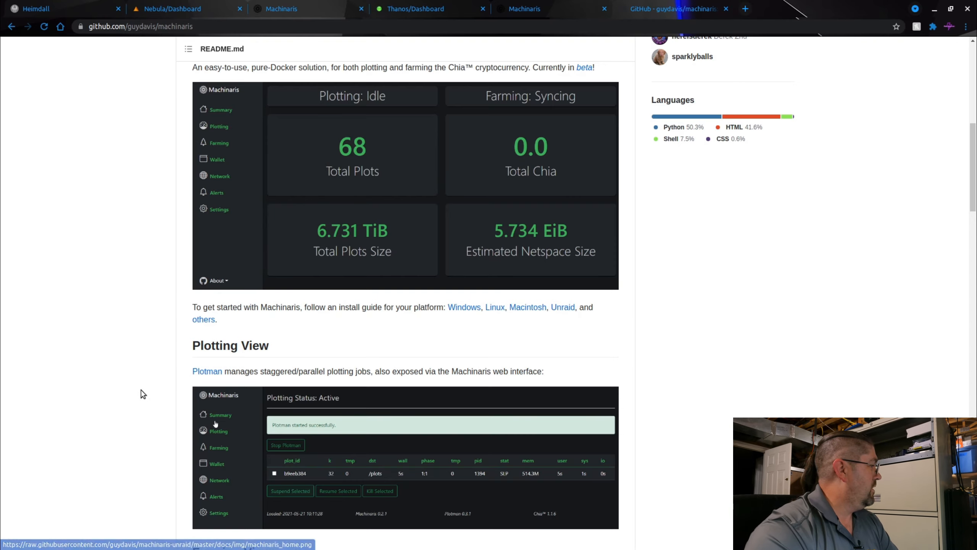
{"action": "scroll", "scroll_direction": "down", "scroll_amount": 3}
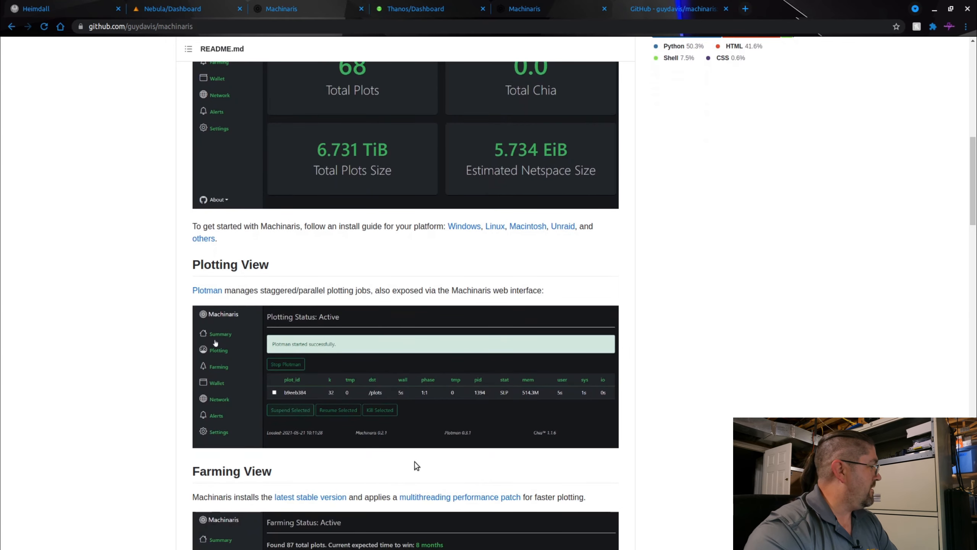
{"action": "mouse_move", "coordinate": [512, 468]}
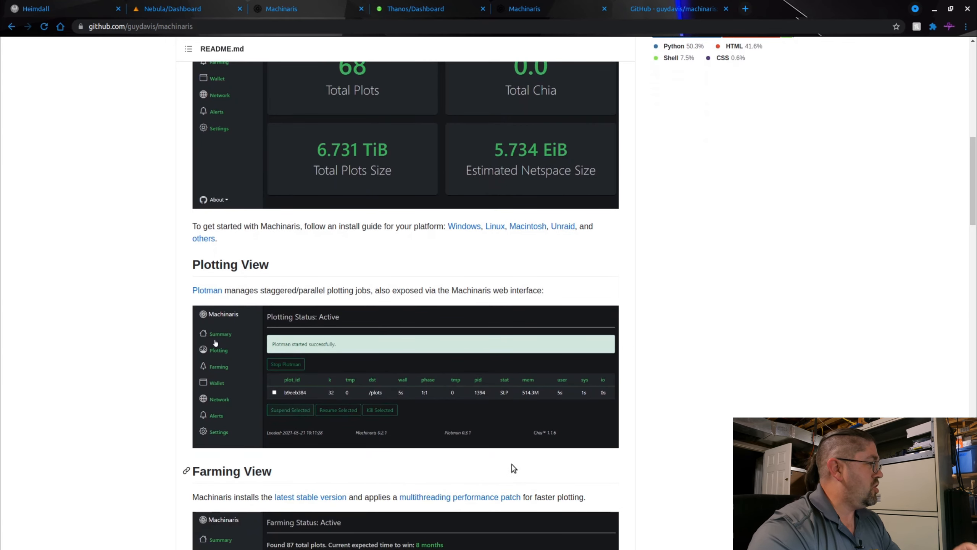
{"action": "mouse_move", "coordinate": [536, 432]}
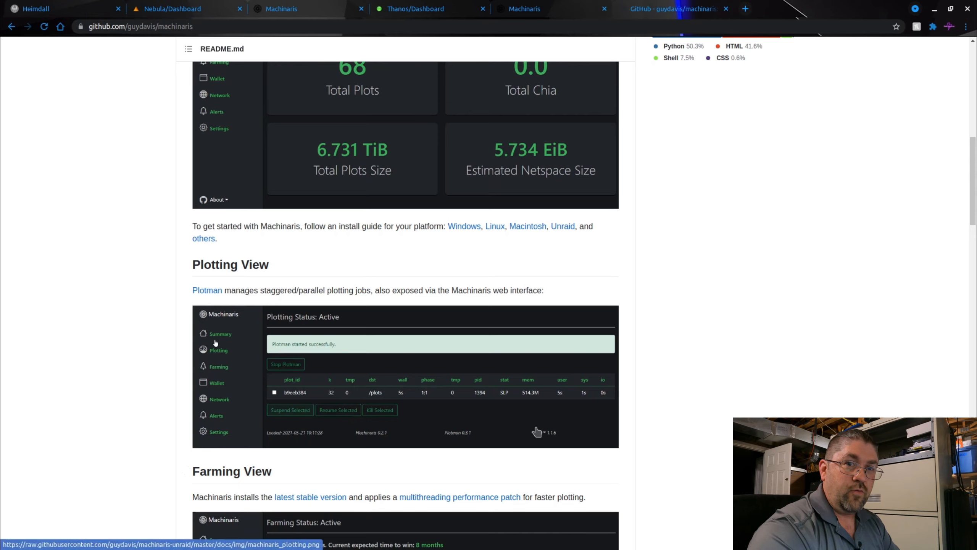
{"action": "mouse_move", "coordinate": [534, 435]}
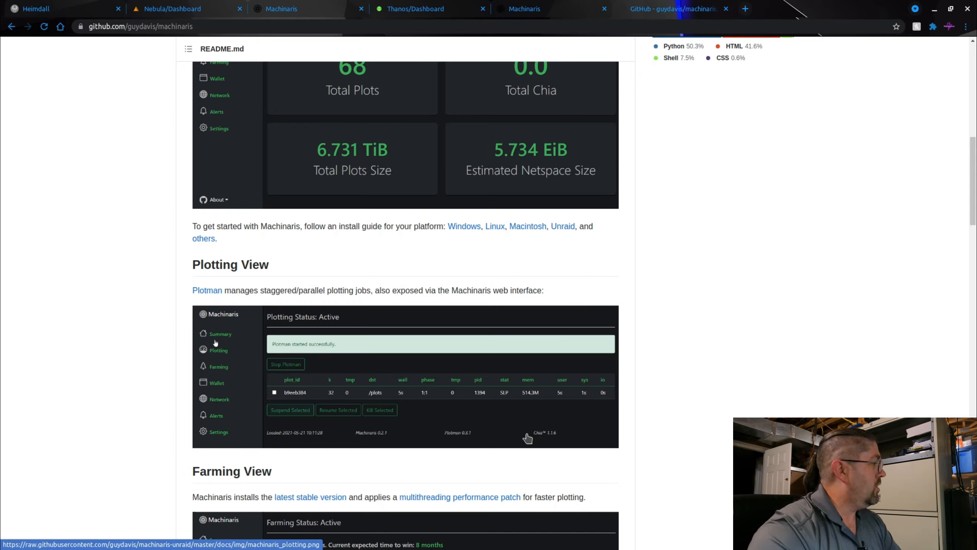
{"action": "mouse_move", "coordinate": [456, 447]}
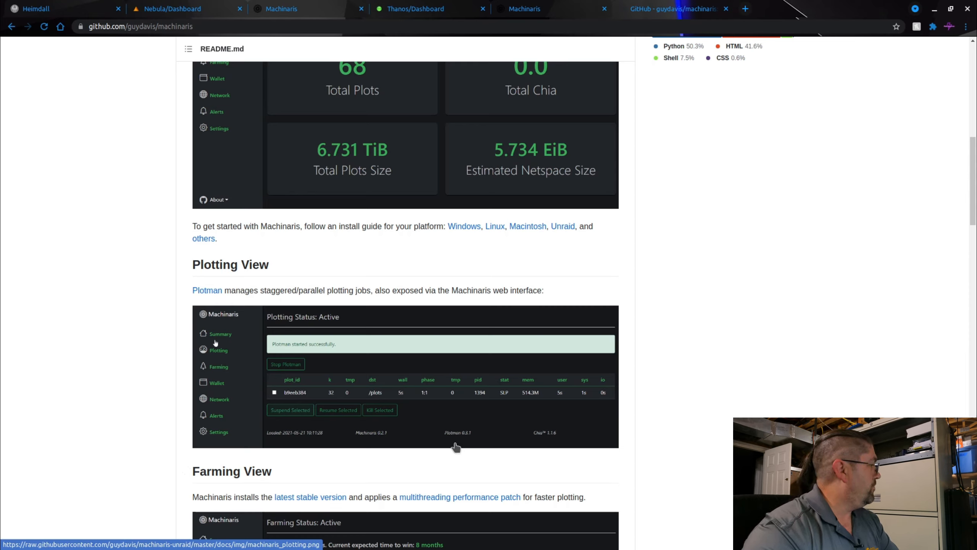
{"action": "mouse_move", "coordinate": [354, 431]}
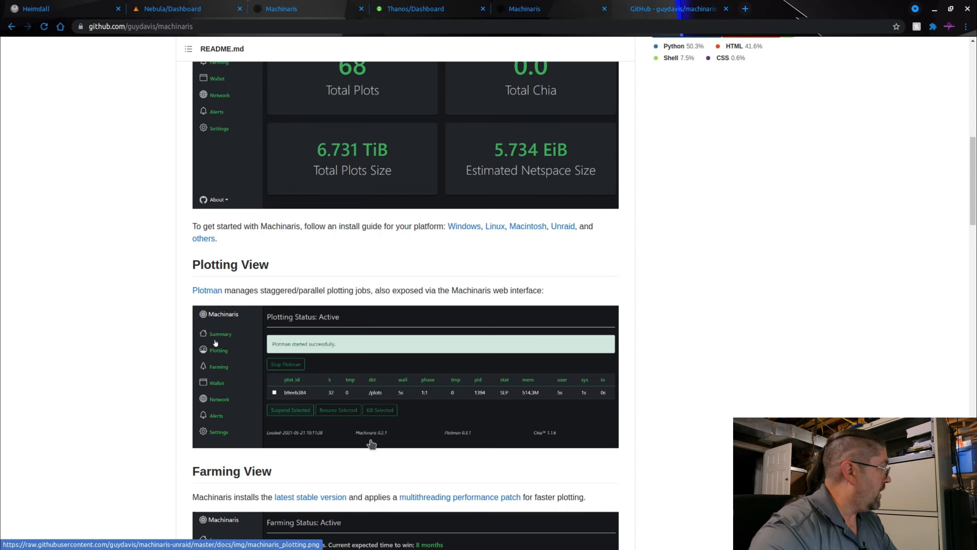
{"action": "mouse_move", "coordinate": [131, 353]}
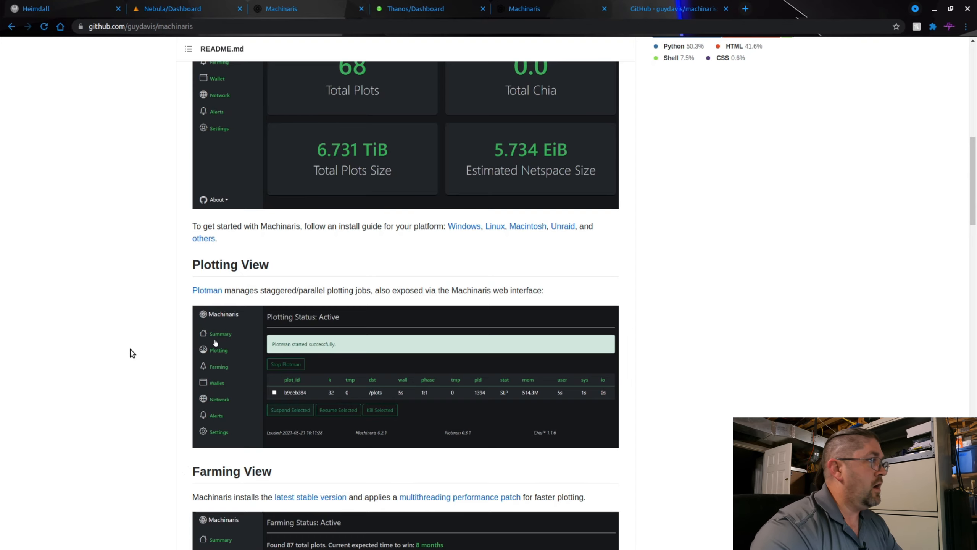
{"action": "mouse_move", "coordinate": [188, 66]}
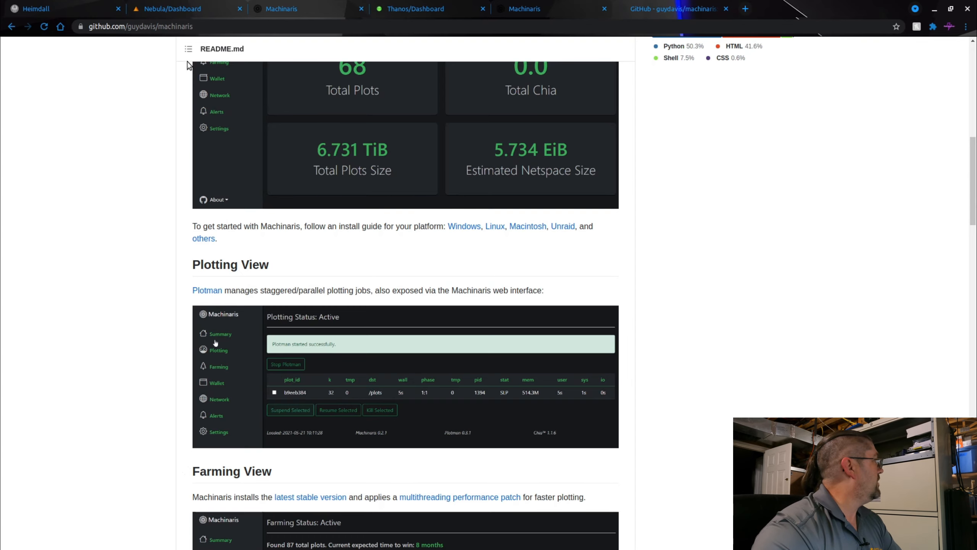
- Switch to the live Machinaris tab showing farming active, plotting idle and 180 plots
{"action": "left_click", "coordinate": [280, 9]}
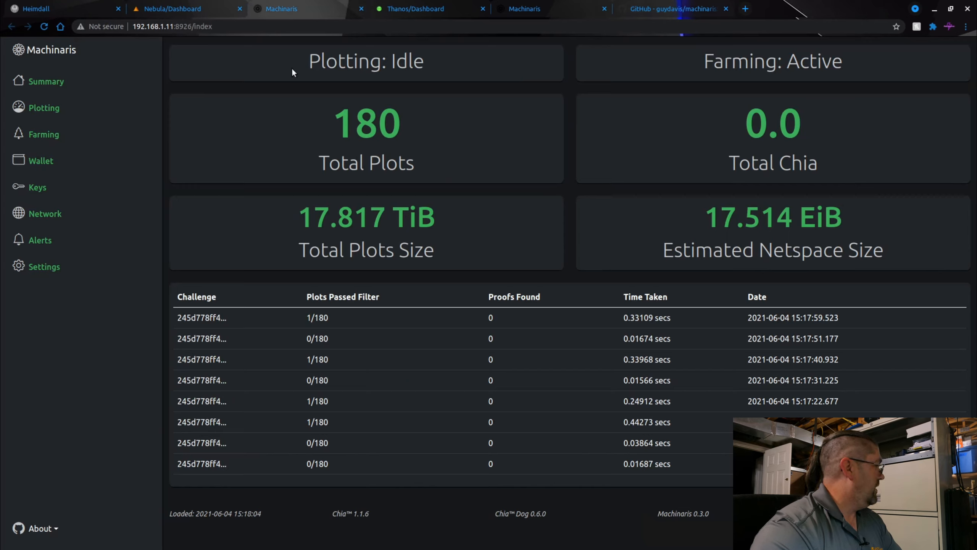
{"action": "mouse_move", "coordinate": [560, 506]}
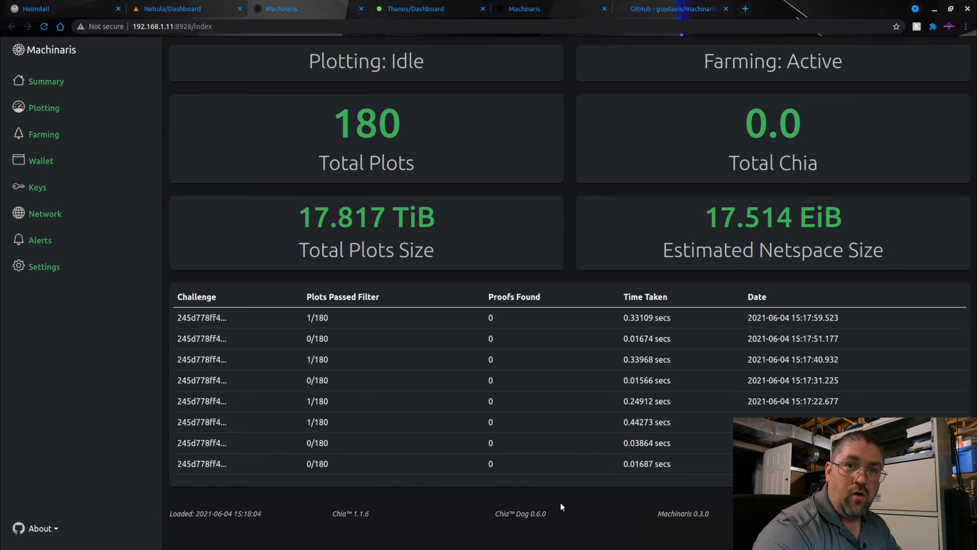
{"action": "mouse_move", "coordinate": [520, 500]}
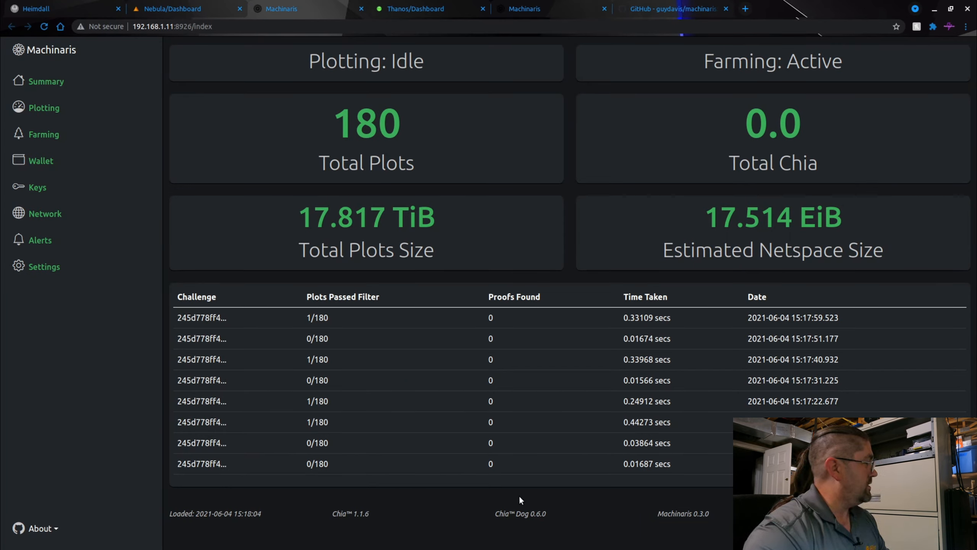
{"action": "mouse_move", "coordinate": [488, 161]}
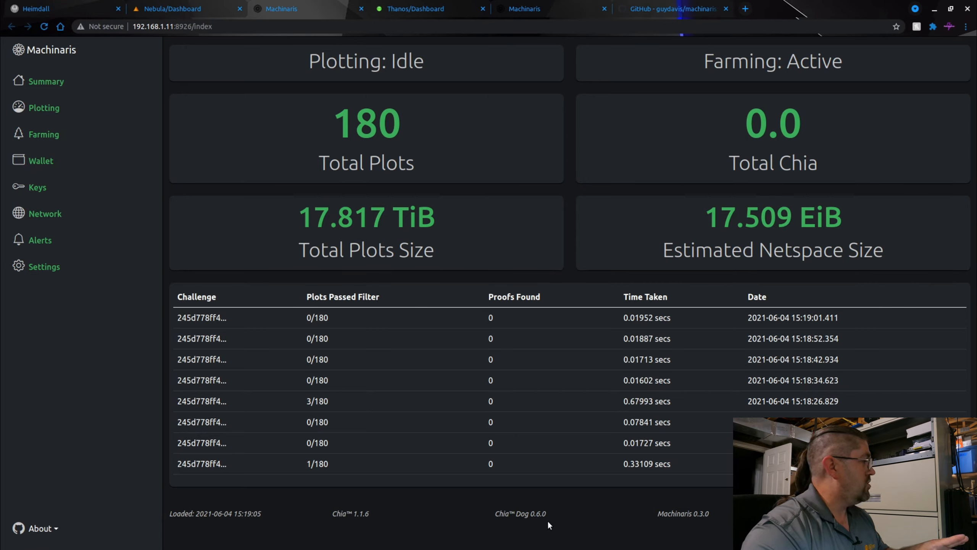
{"action": "mouse_move", "coordinate": [496, 525]}
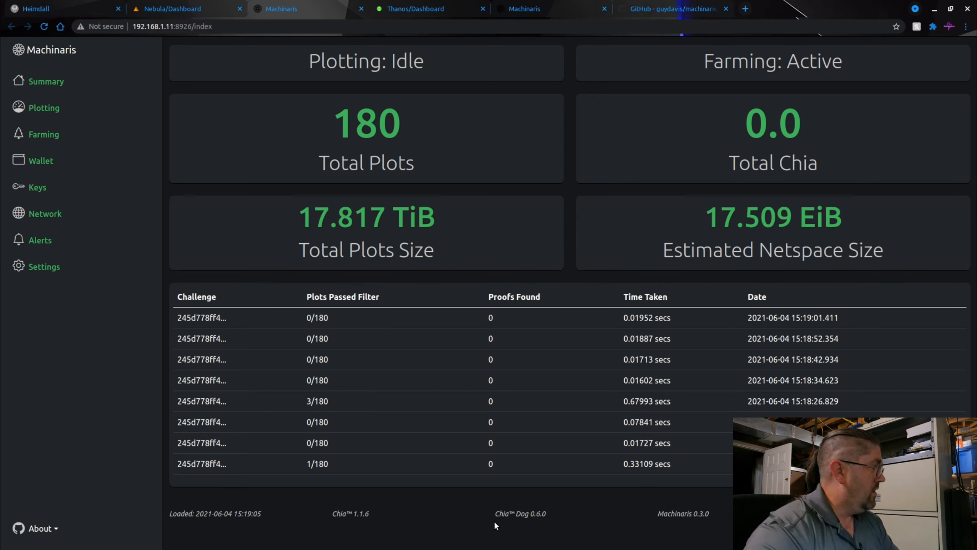
{"action": "mouse_move", "coordinate": [668, 496]}
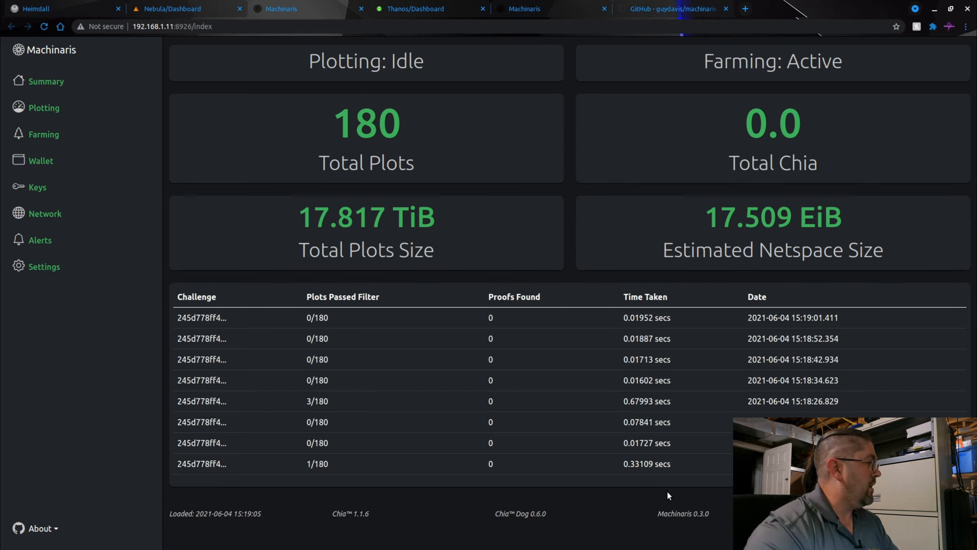
{"action": "mouse_move", "coordinate": [724, 506]}
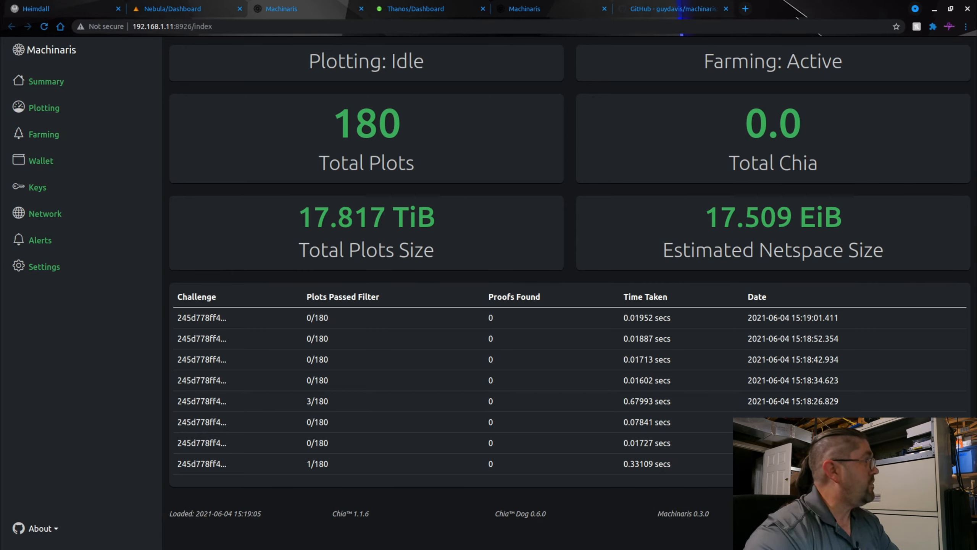
{"action": "mouse_move", "coordinate": [505, 232]}
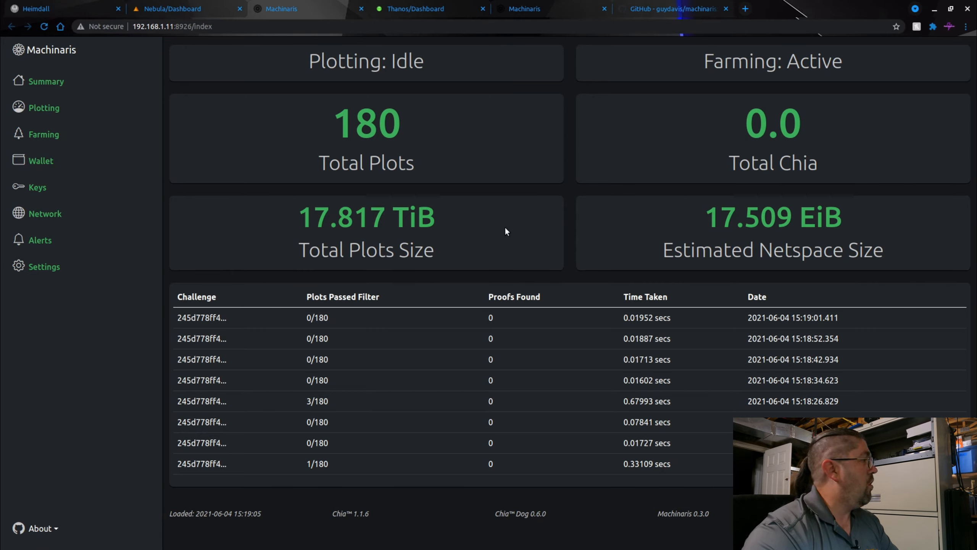
{"action": "mouse_move", "coordinate": [495, 234]}
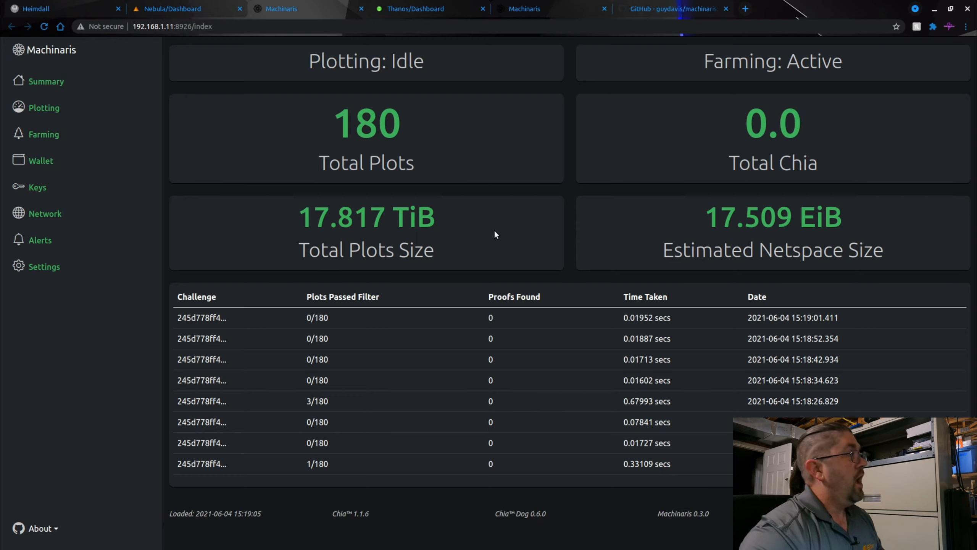
{"action": "mouse_move", "coordinate": [600, 215]}
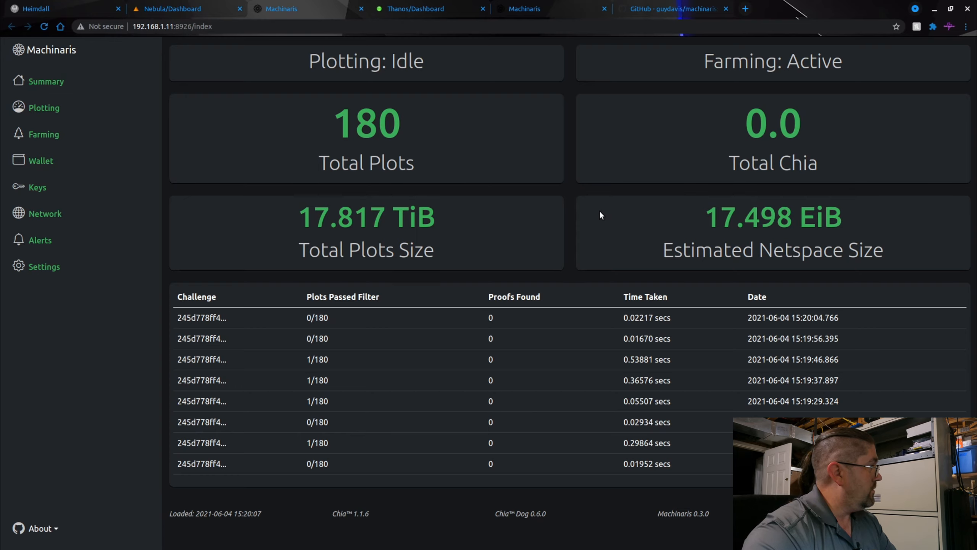
{"action": "mouse_move", "coordinate": [415, 210]}
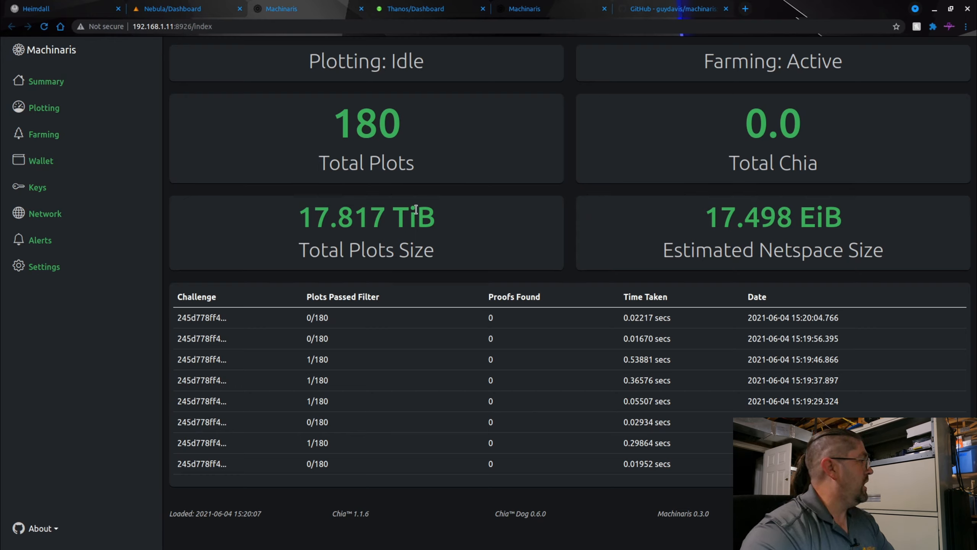
{"action": "mouse_move", "coordinate": [286, 222]}
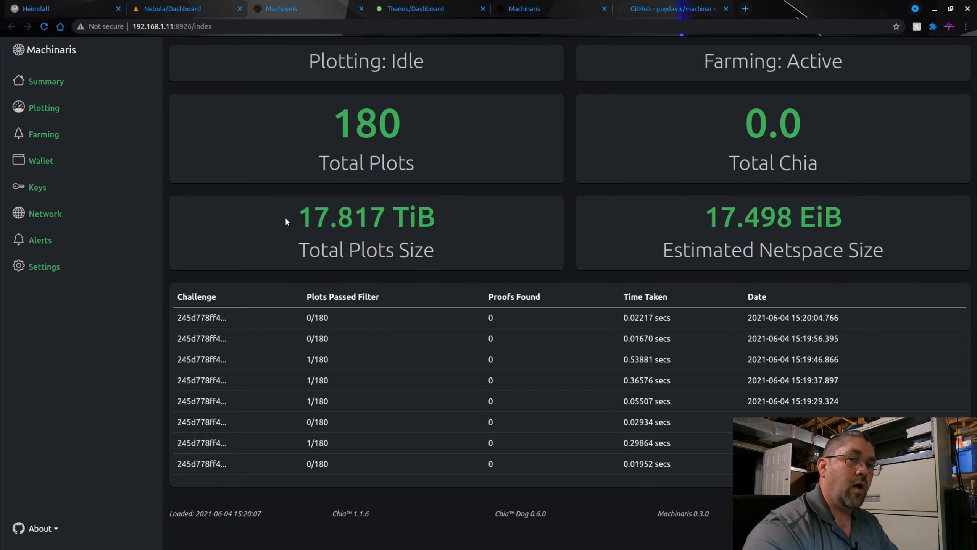
{"action": "mouse_move", "coordinate": [278, 234]}
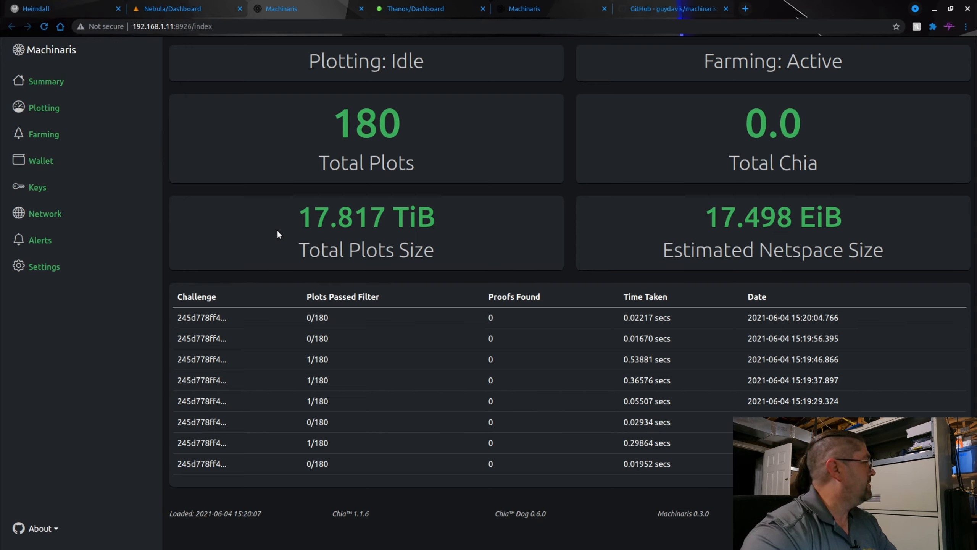
{"action": "mouse_move", "coordinate": [200, 6]}
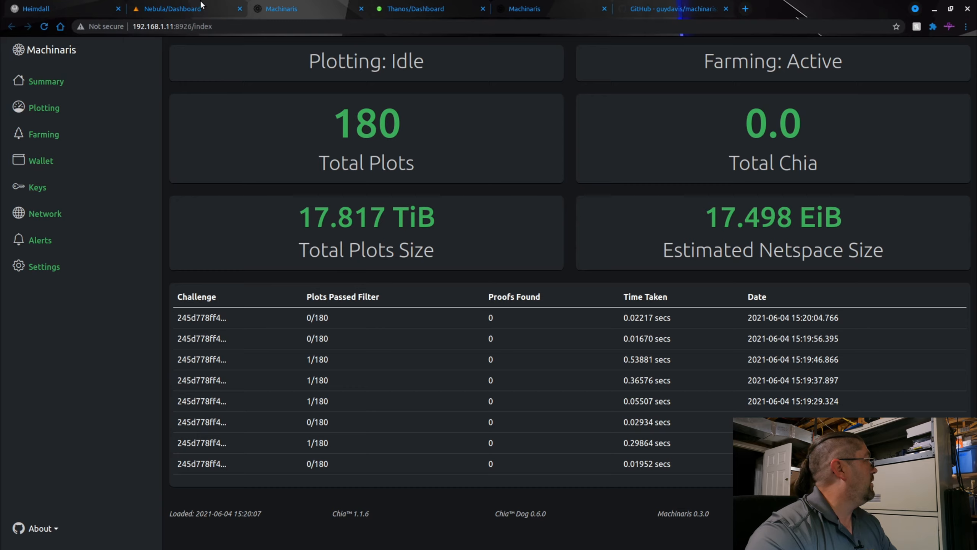
- Switch to the Unraid dashboard listing the Docker containers with machinaris started
{"action": "left_click", "coordinate": [167, 9]}
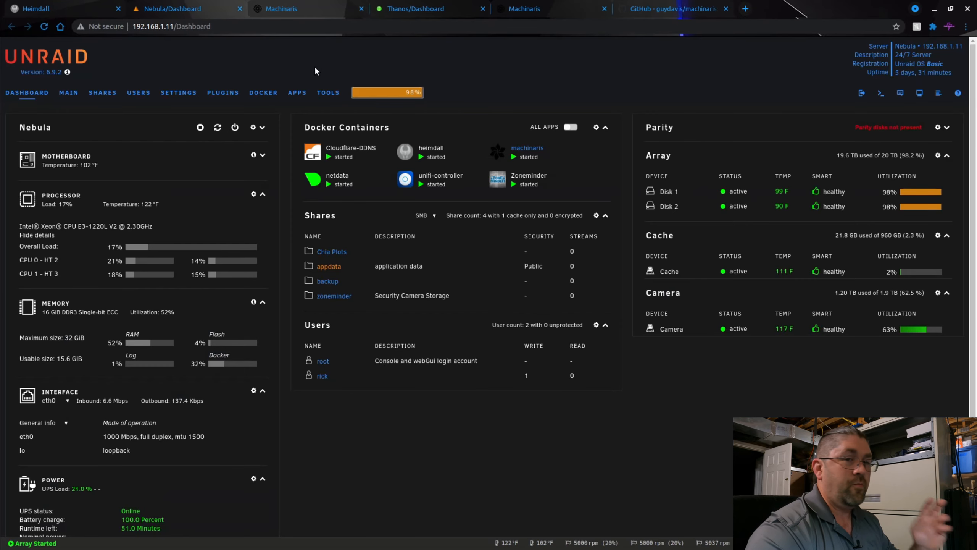
{"action": "mouse_move", "coordinate": [531, 132]}
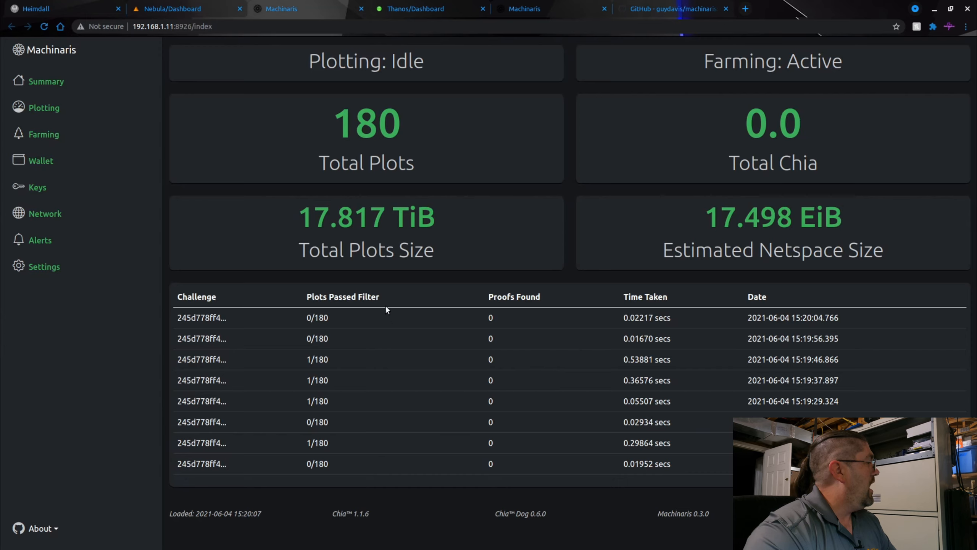
{"action": "mouse_move", "coordinate": [306, 400]}
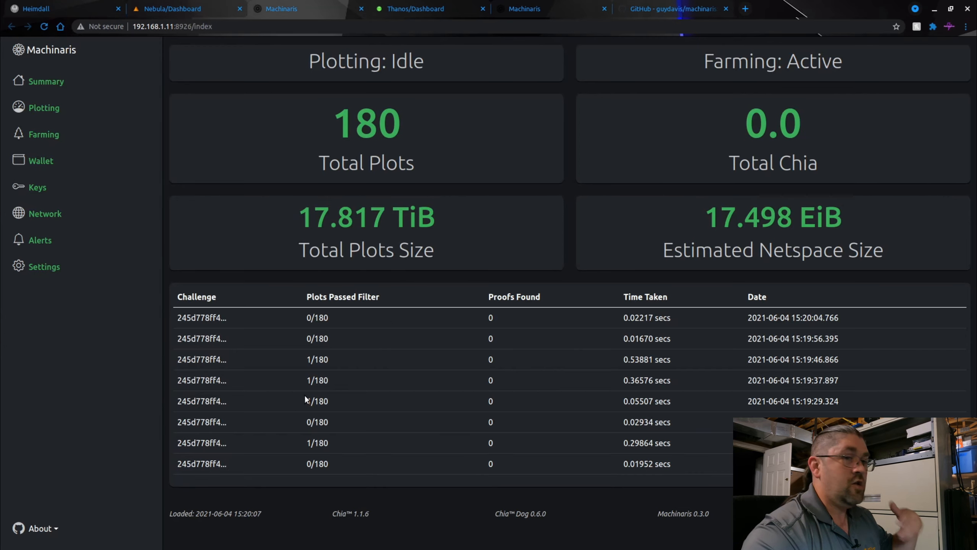
{"action": "mouse_move", "coordinate": [320, 310]}
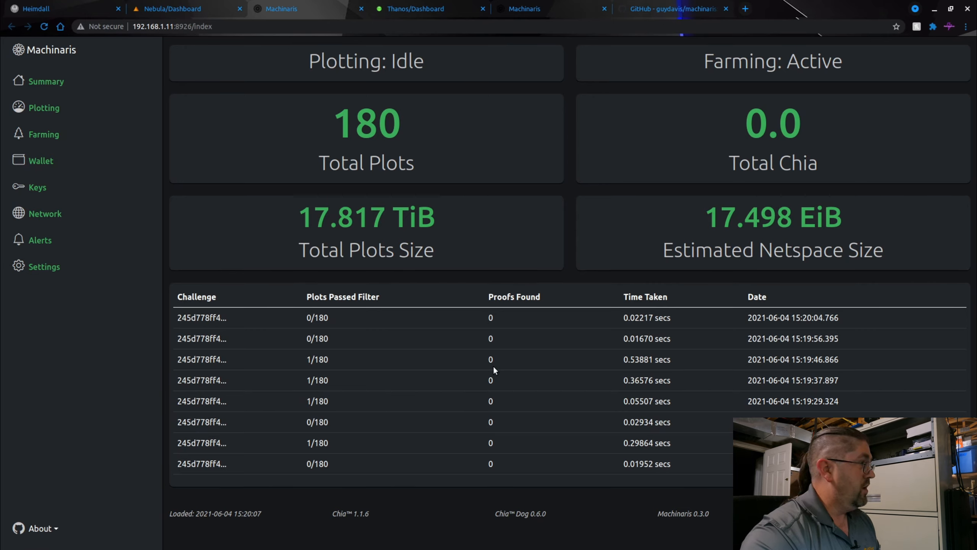
{"action": "mouse_move", "coordinate": [636, 397]}
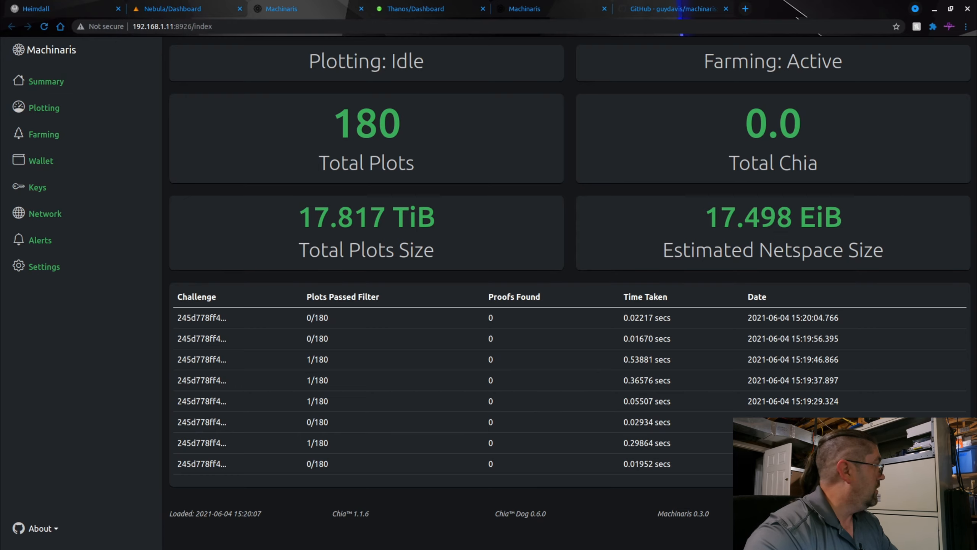
{"action": "mouse_move", "coordinate": [43, 108]}
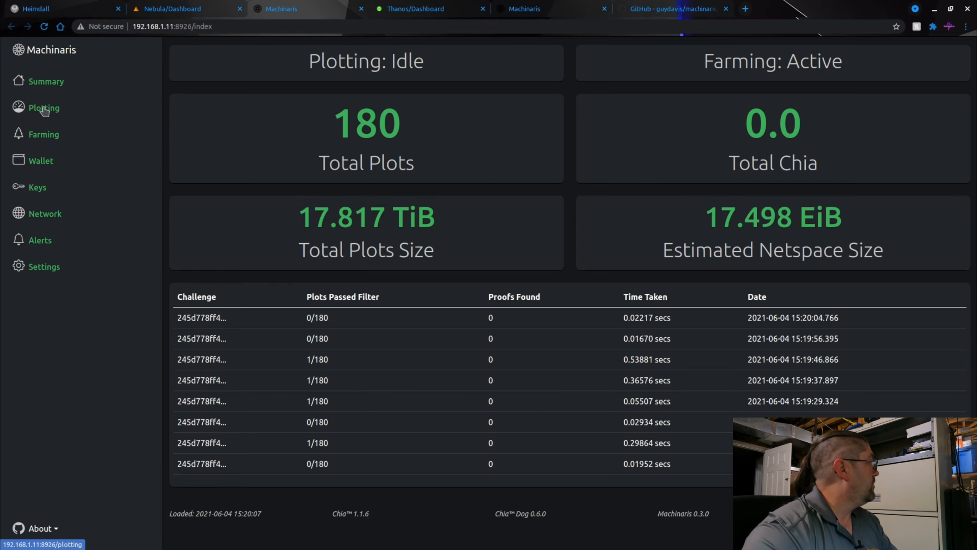
- View the idle Plotting page, then the Farming page listing 180 plots of 101 GiB
{"action": "left_click", "coordinate": [43, 108]}
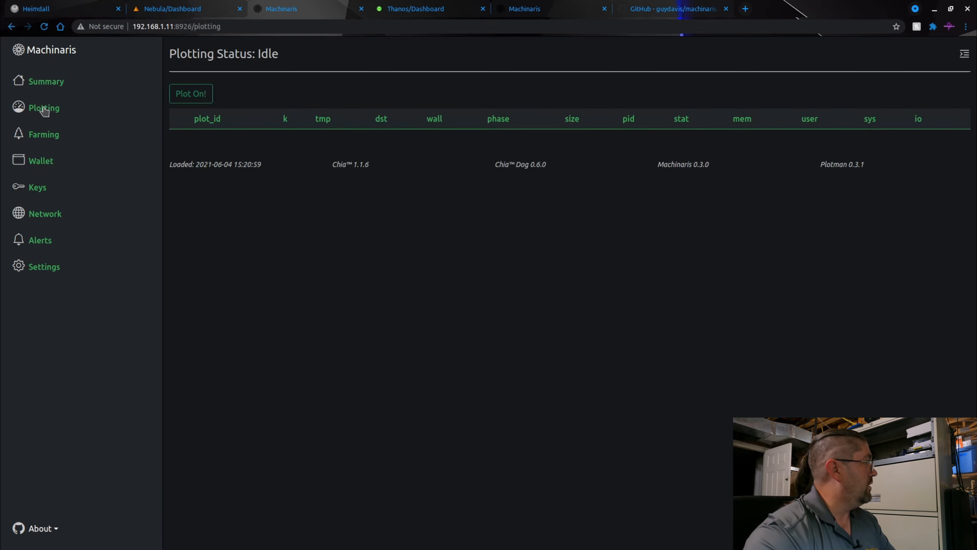
{"action": "mouse_move", "coordinate": [101, 172]}
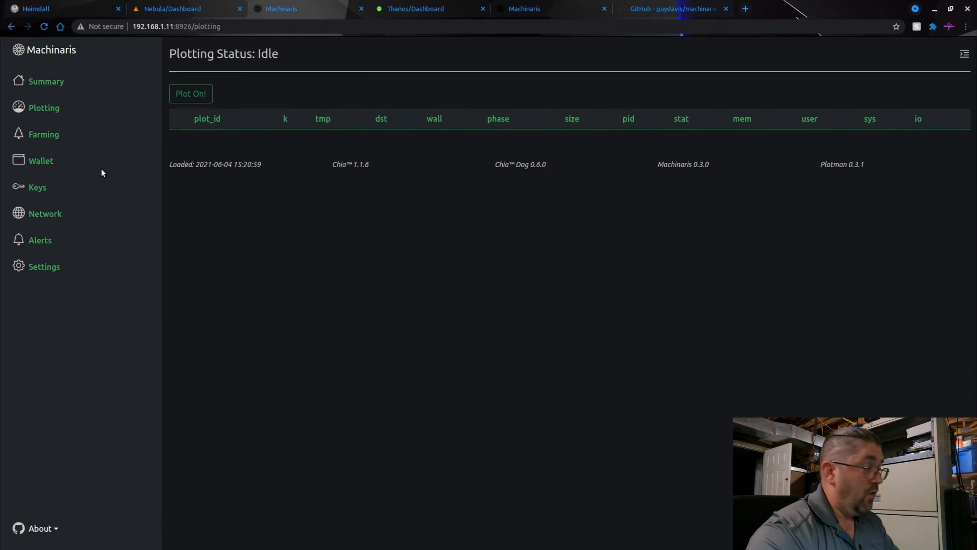
{"action": "mouse_move", "coordinate": [762, 142]}
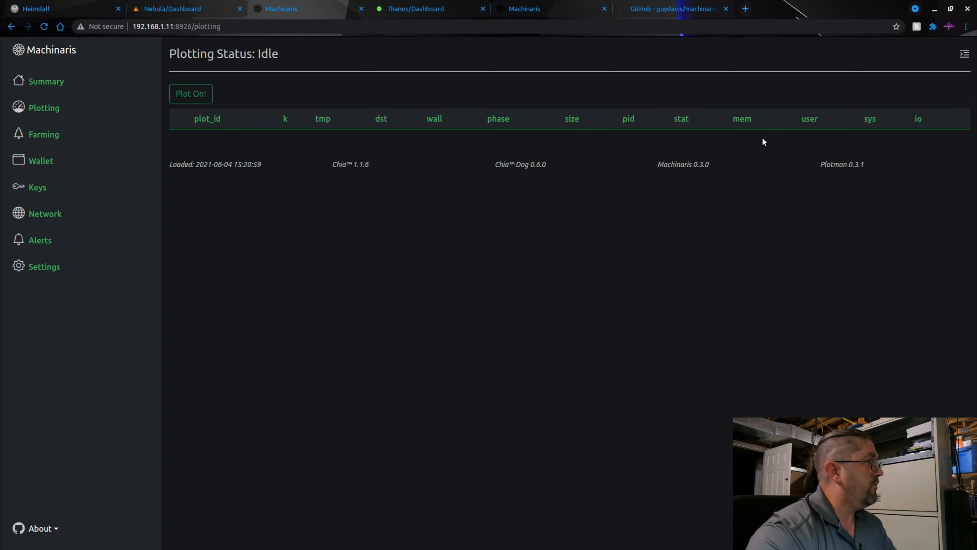
{"action": "mouse_move", "coordinate": [218, 139]}
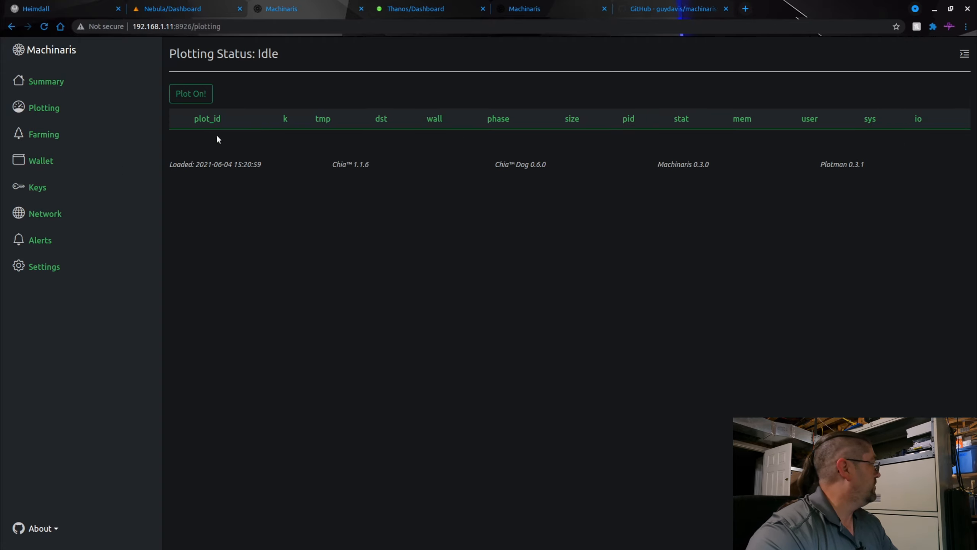
{"action": "left_click", "coordinate": [42, 135]}
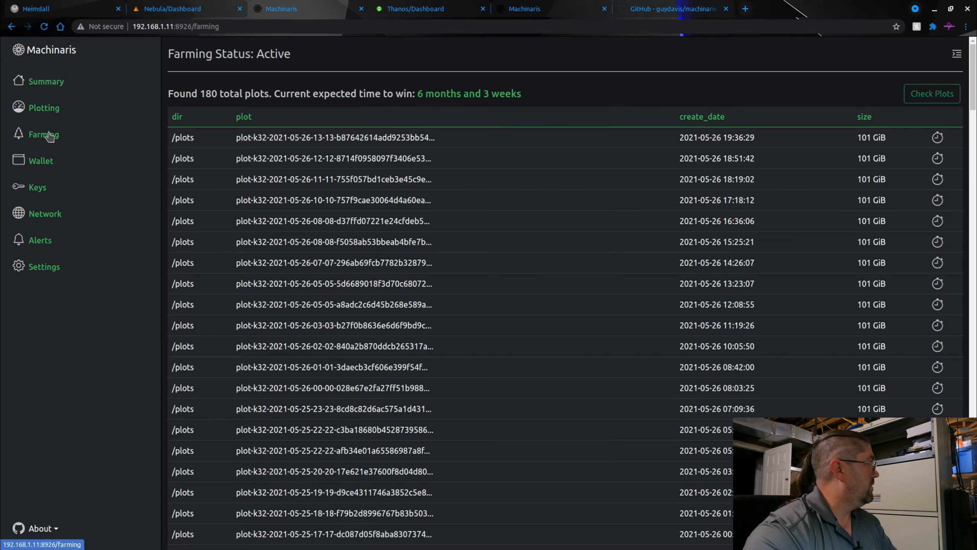
{"action": "mouse_move", "coordinate": [139, 101]}
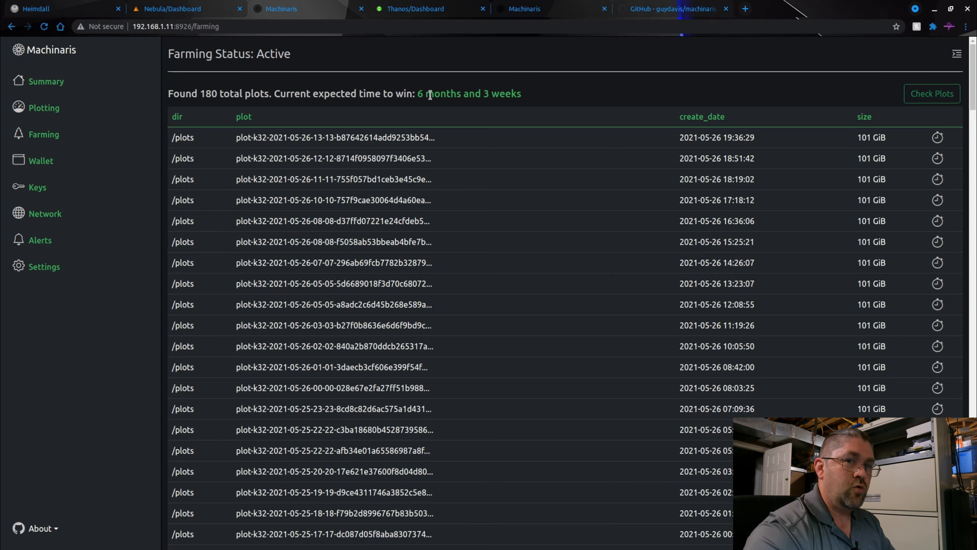
- Go to the Wallet page showing a synced wallet with a 100 mojo balance
{"action": "left_click", "coordinate": [37, 187]}
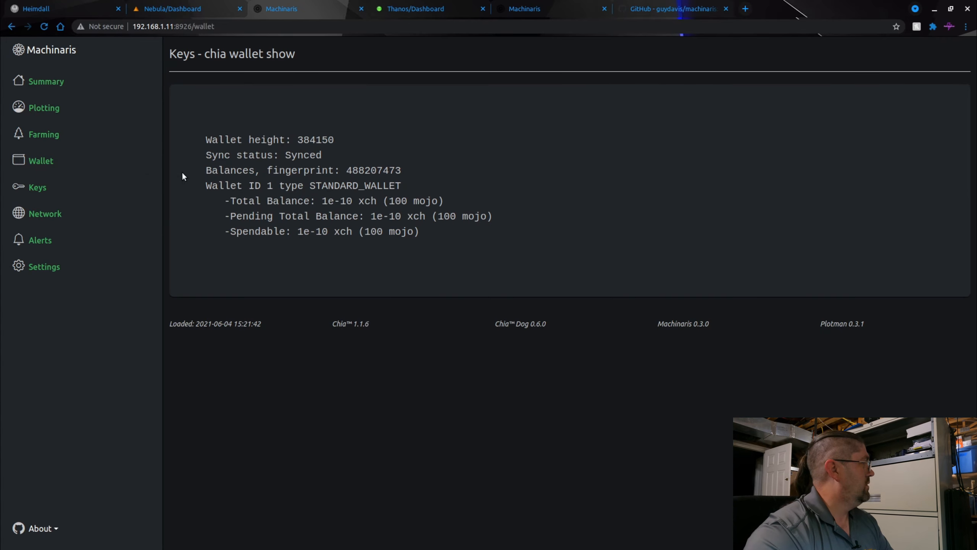
{"action": "mouse_move", "coordinate": [97, 167]}
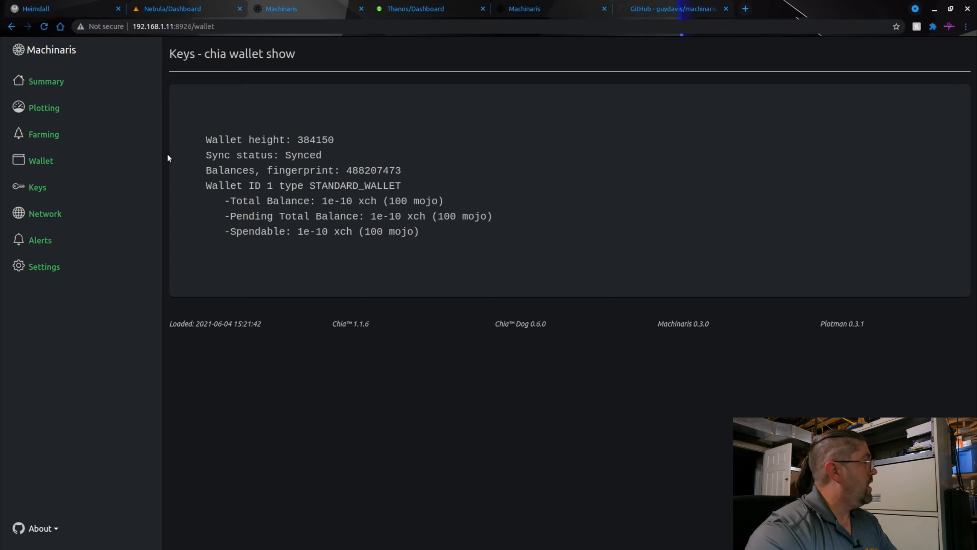
{"action": "mouse_move", "coordinate": [180, 164]}
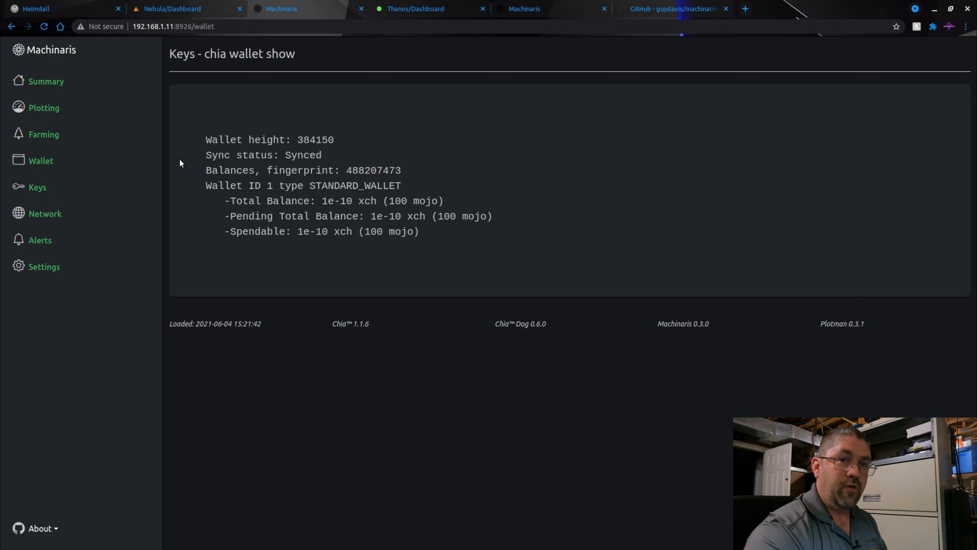
{"action": "mouse_move", "coordinate": [204, 273]}
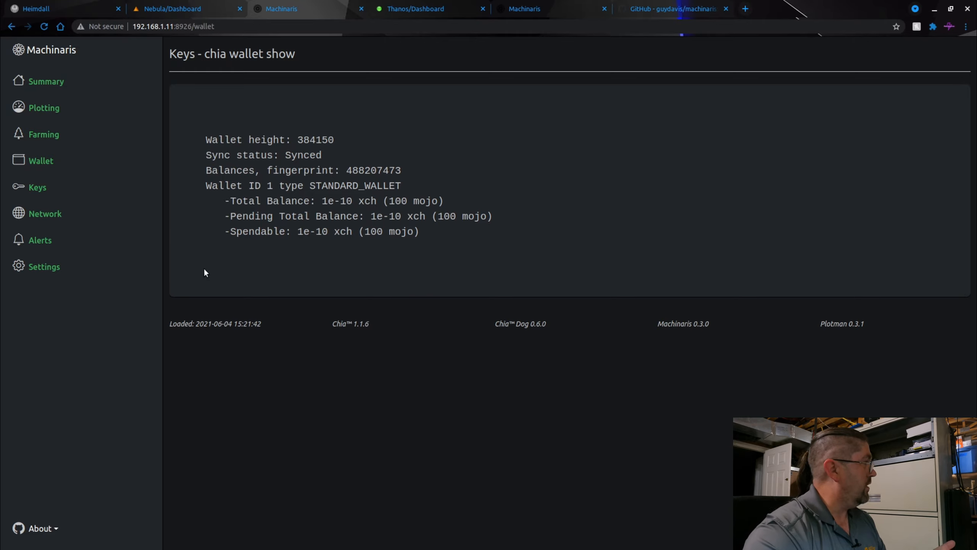
{"action": "mouse_move", "coordinate": [406, 270]}
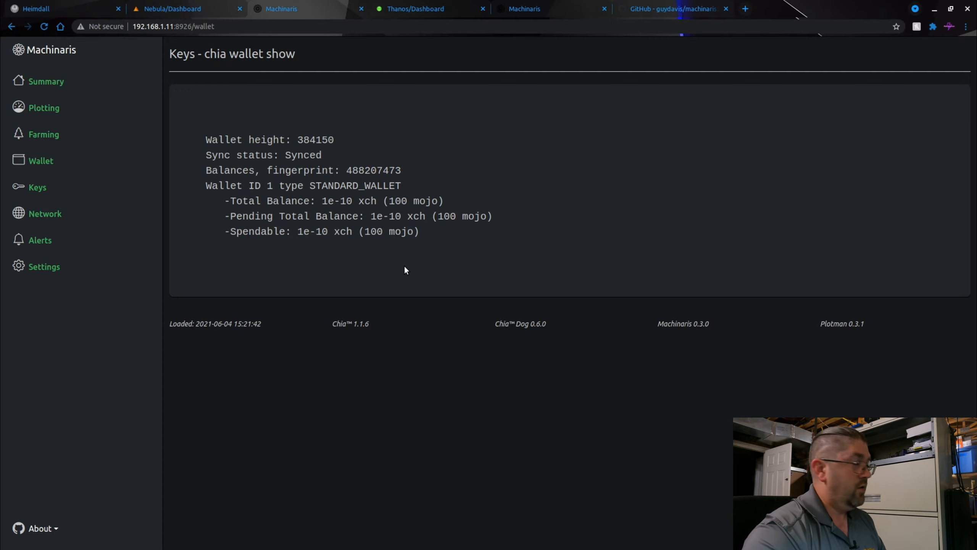
{"action": "mouse_move", "coordinate": [37, 187]}
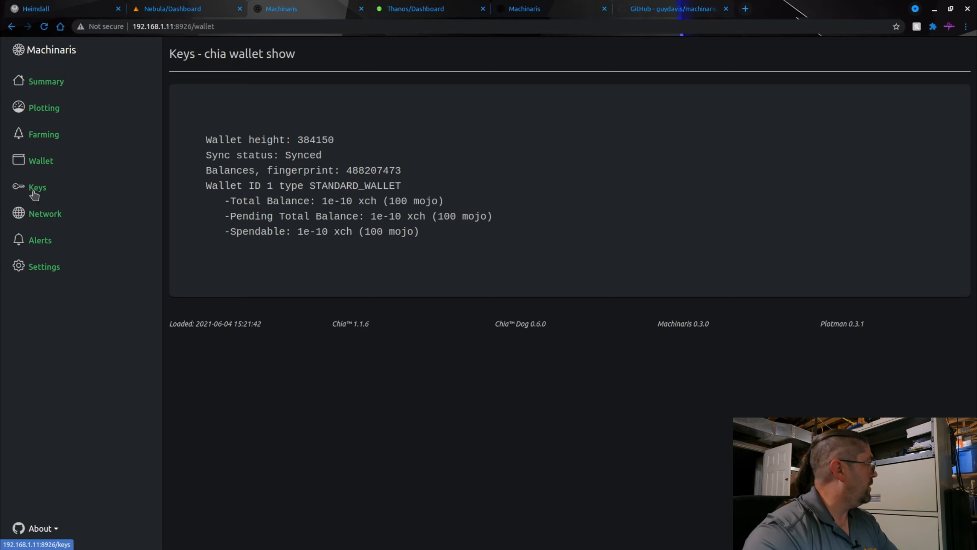
- Go to the Keys page showing the wallet fingerprint and its public keys
{"action": "left_click", "coordinate": [37, 187]}
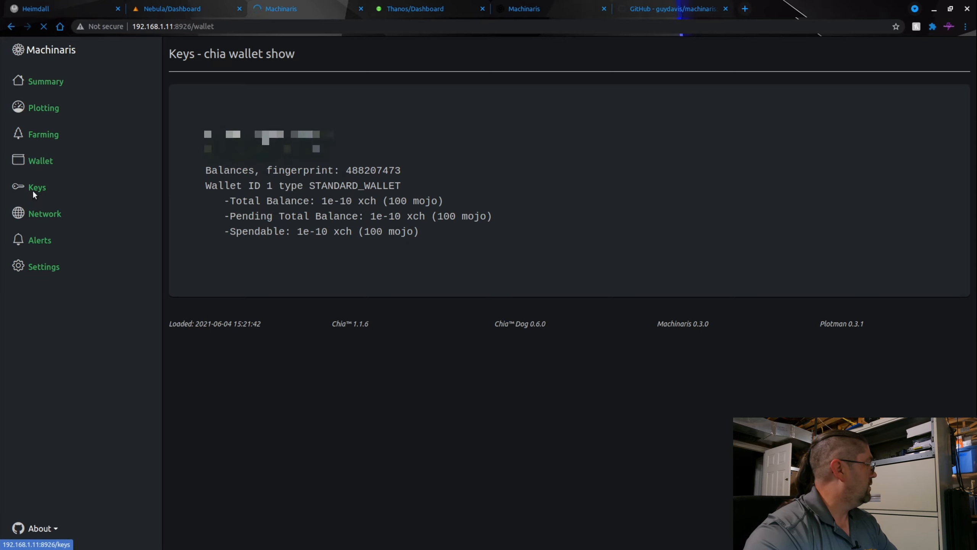
{"action": "left_click", "coordinate": [36, 188]}
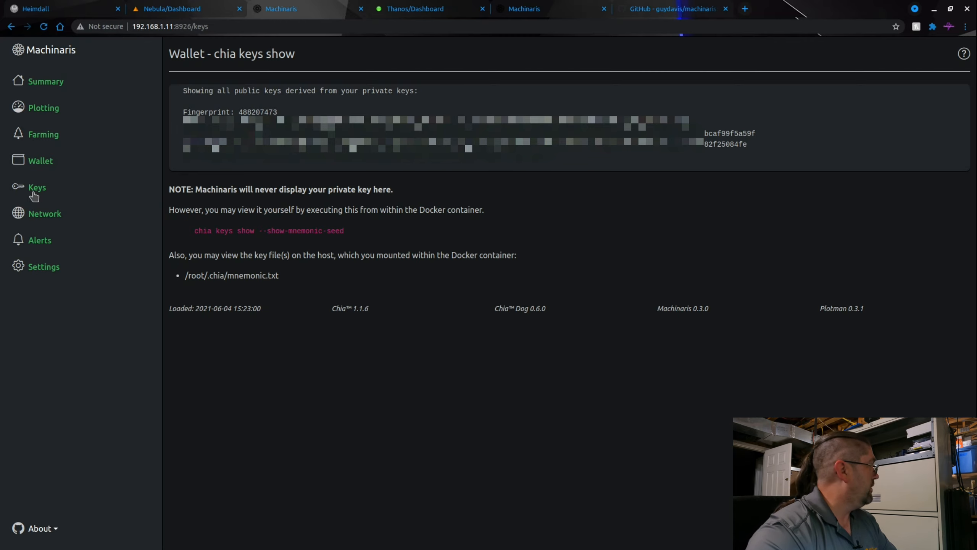
- Go to the Network page and show the Connections list of full-node peers at height 384157
{"action": "left_click", "coordinate": [45, 213]}
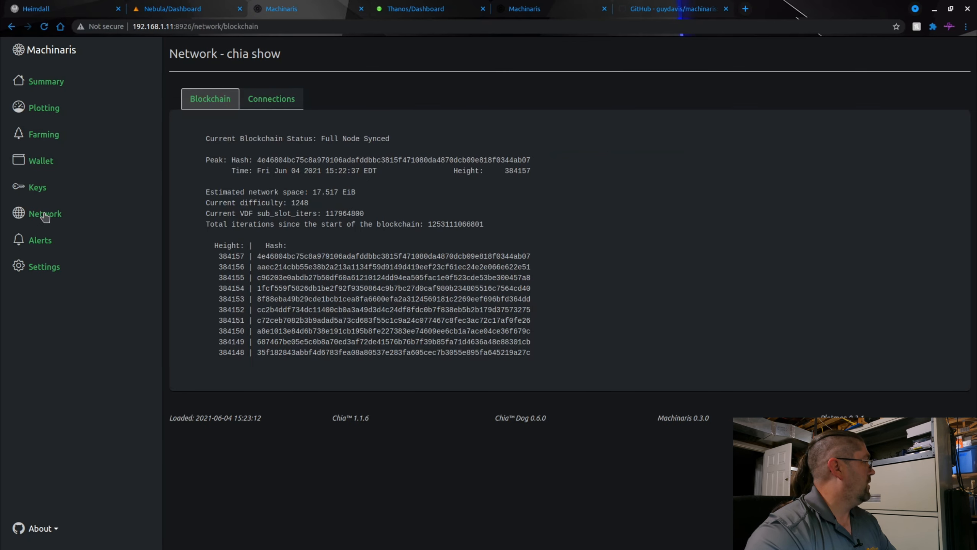
{"action": "mouse_move", "coordinate": [210, 103]}
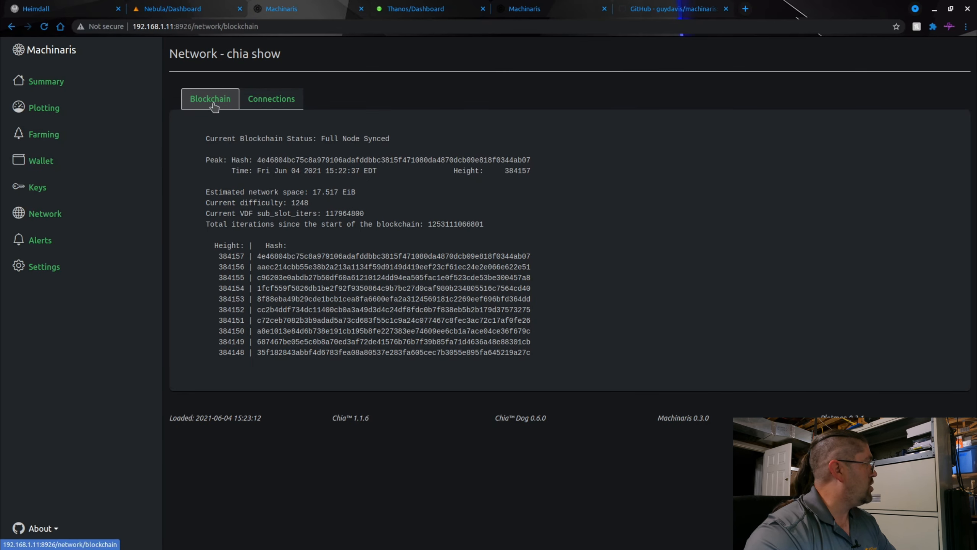
{"action": "left_click", "coordinate": [271, 99]}
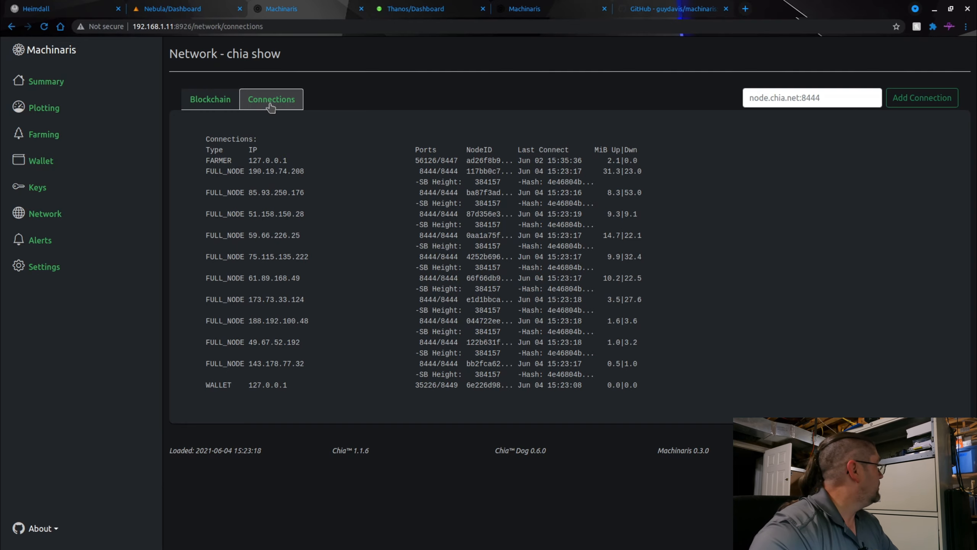
{"action": "mouse_move", "coordinate": [39, 239]}
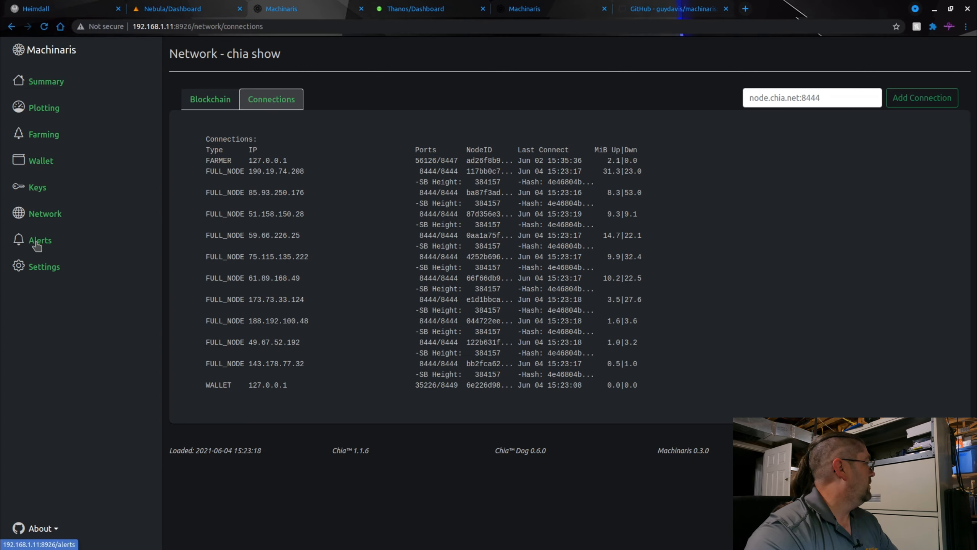
- Go to the Chiadog Alerts page listing a full-node warning and daily farmer summaries
{"action": "left_click", "coordinate": [39, 240]}
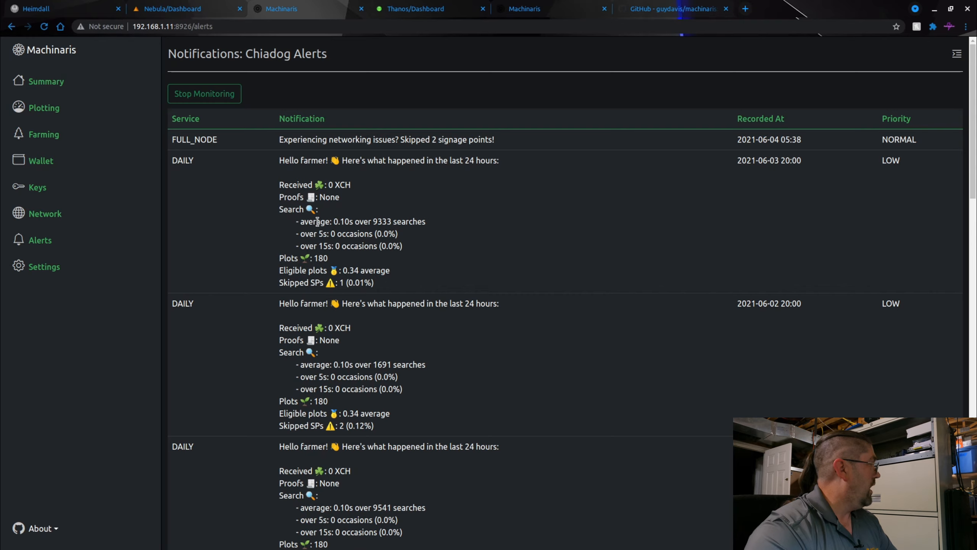
{"action": "mouse_move", "coordinate": [344, 247]}
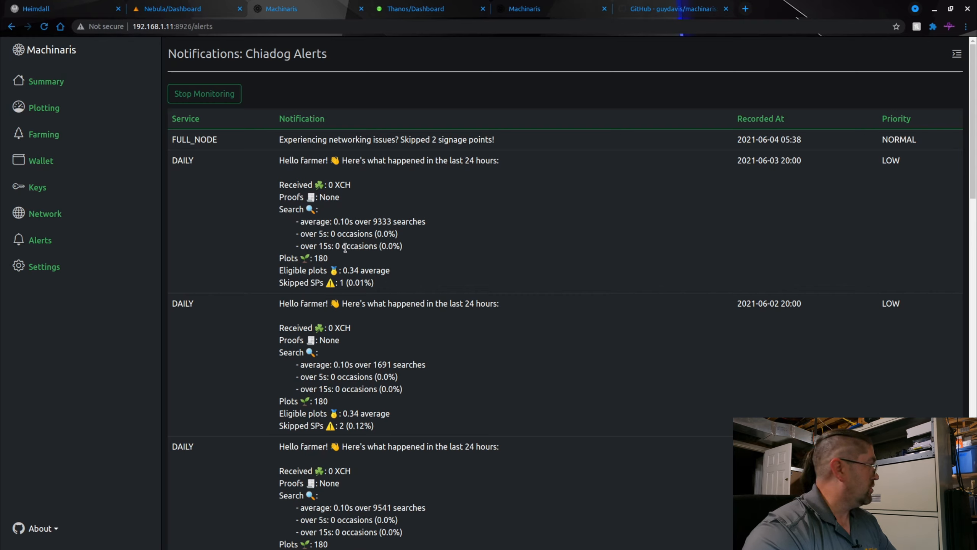
{"action": "mouse_move", "coordinate": [323, 258]}
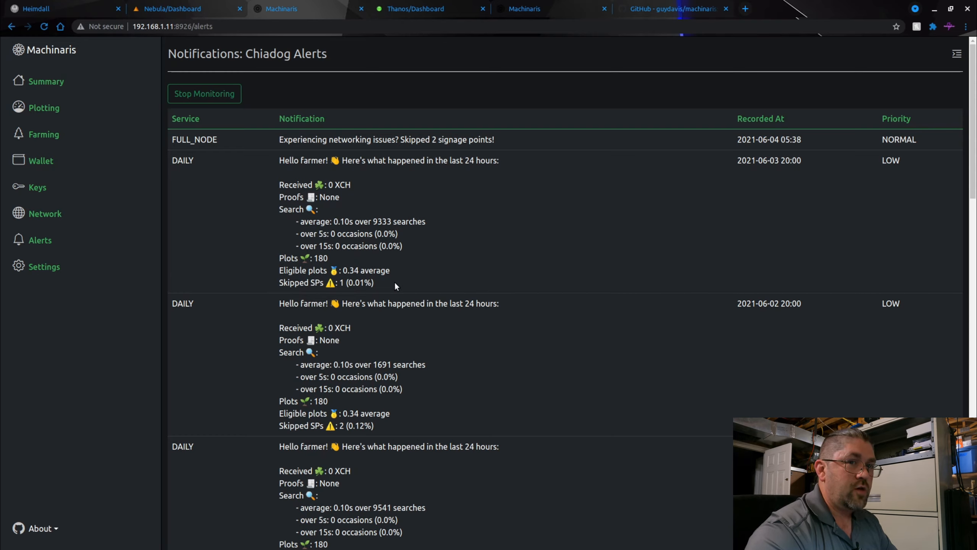
{"action": "mouse_move", "coordinate": [38, 268]}
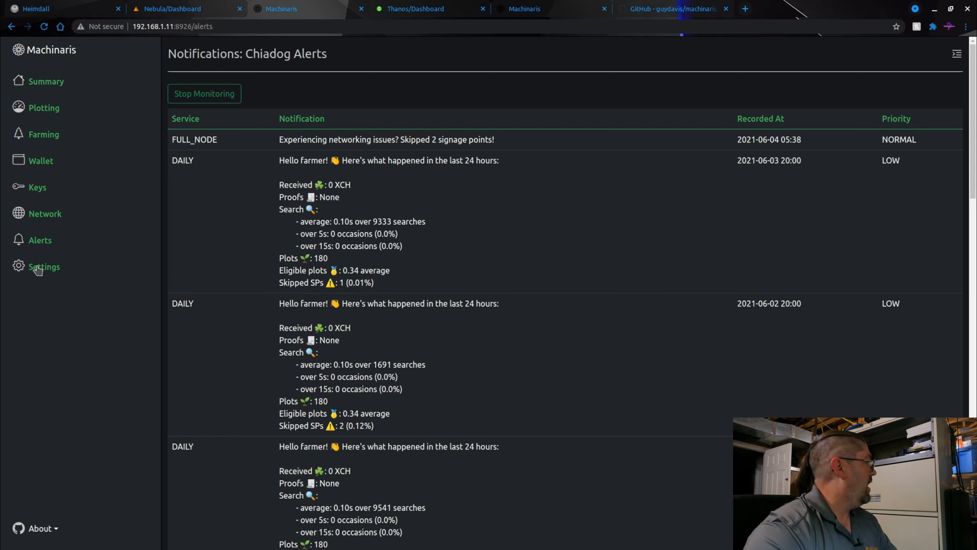
- Expand Settings and show the editable plotman.yaml plotting configuration
{"action": "left_click", "coordinate": [43, 267]}
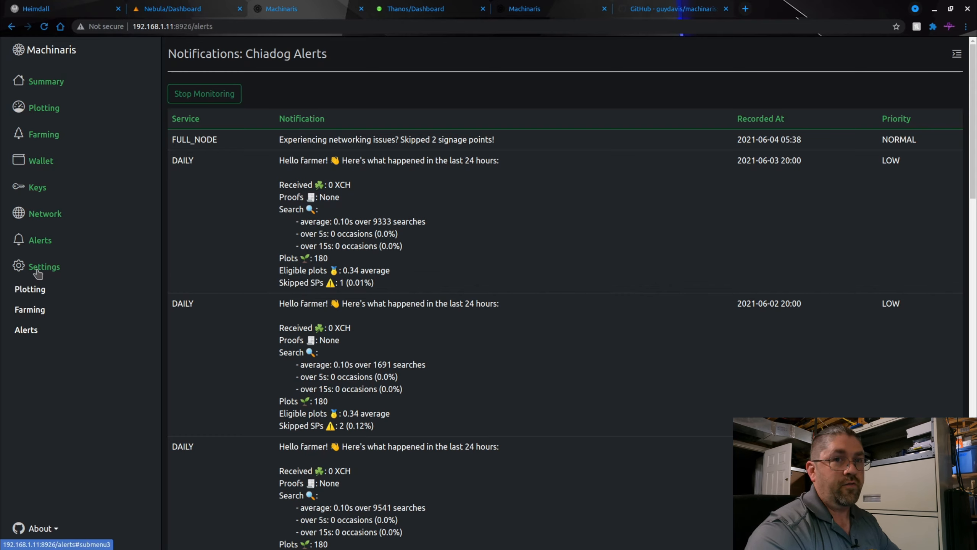
{"action": "mouse_move", "coordinate": [35, 284]}
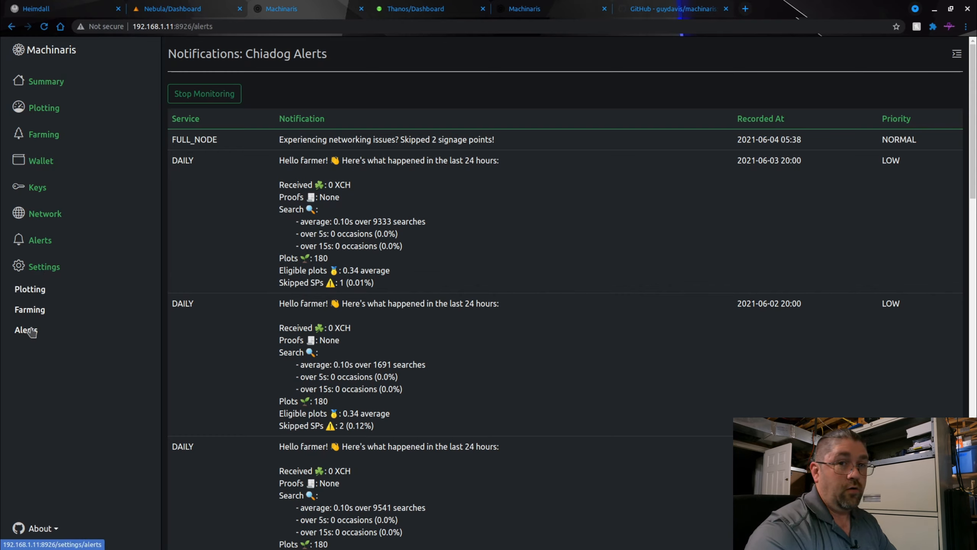
{"action": "mouse_move", "coordinate": [29, 289]}
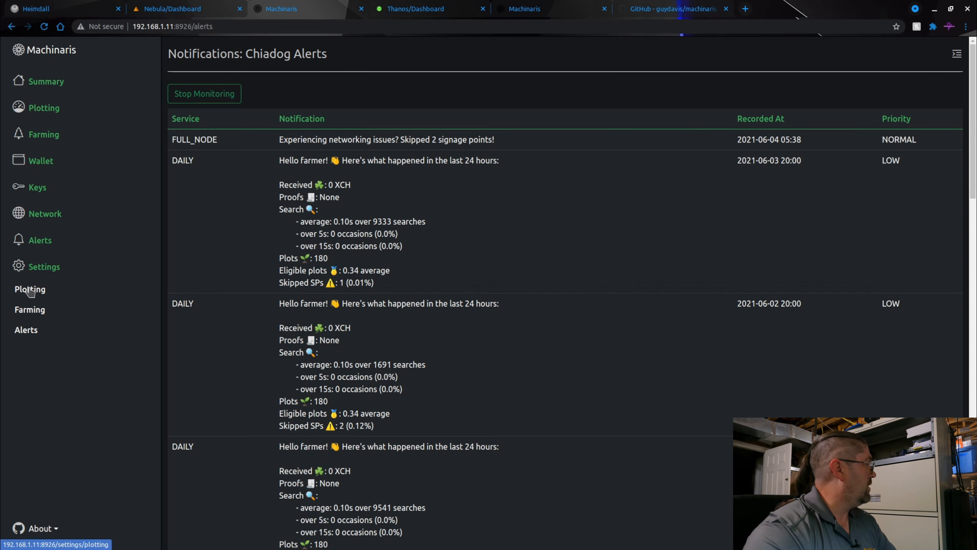
{"action": "left_click", "coordinate": [29, 289]}
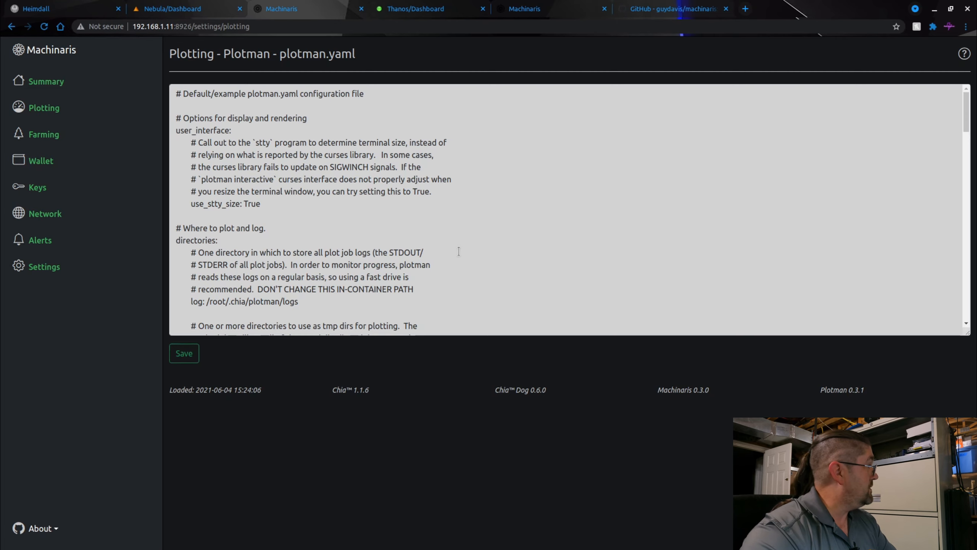
{"action": "scroll", "scroll_direction": "down", "scroll_amount": 3}
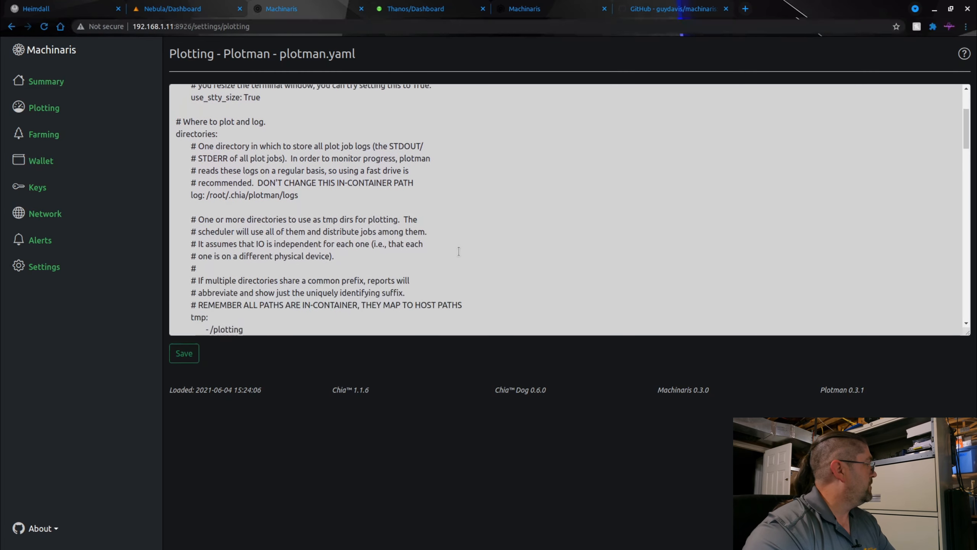
{"action": "scroll", "scroll_direction": "down", "scroll_amount": 3}
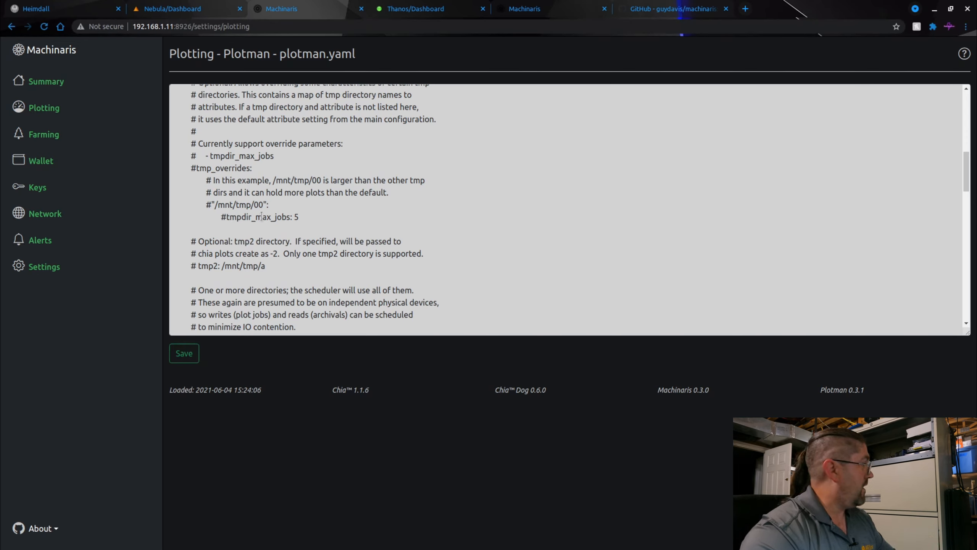
{"action": "scroll", "scroll_direction": "down", "scroll_amount": 3}
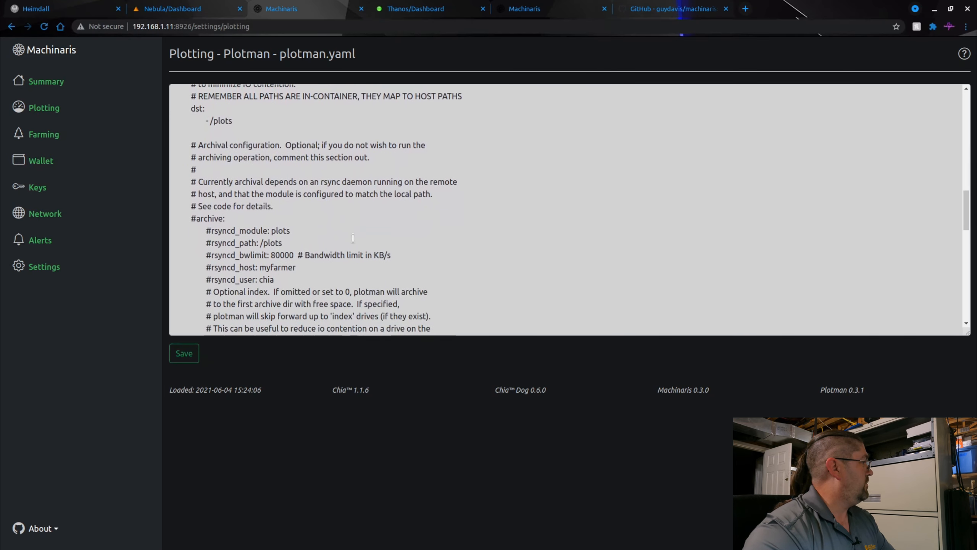
{"action": "scroll", "scroll_direction": "down", "scroll_amount": 3}
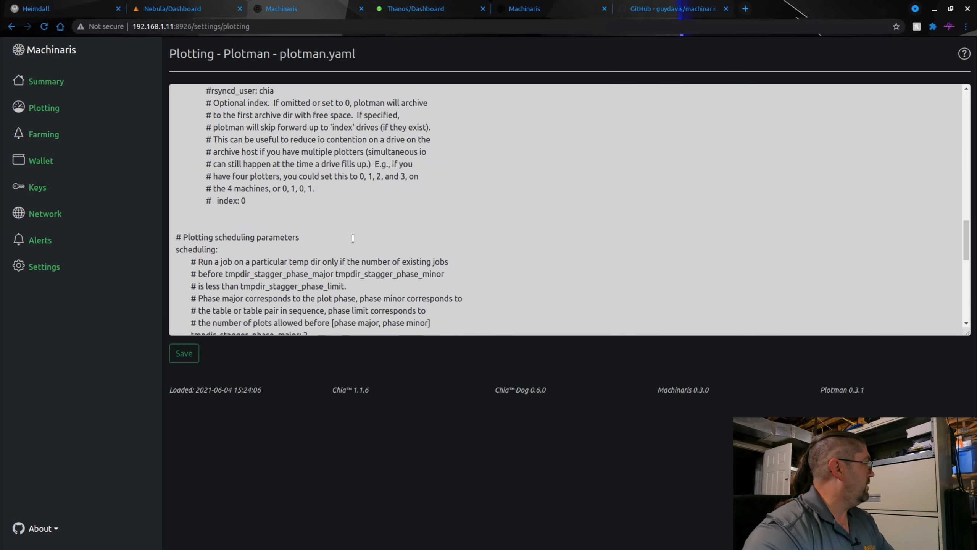
{"action": "scroll", "scroll_direction": "down", "scroll_amount": 3}
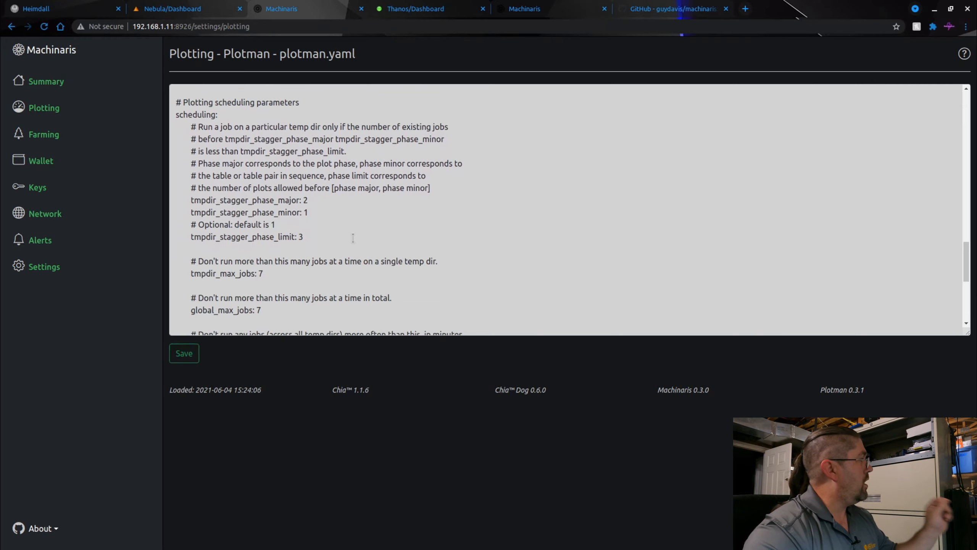
{"action": "mouse_move", "coordinate": [217, 206]}
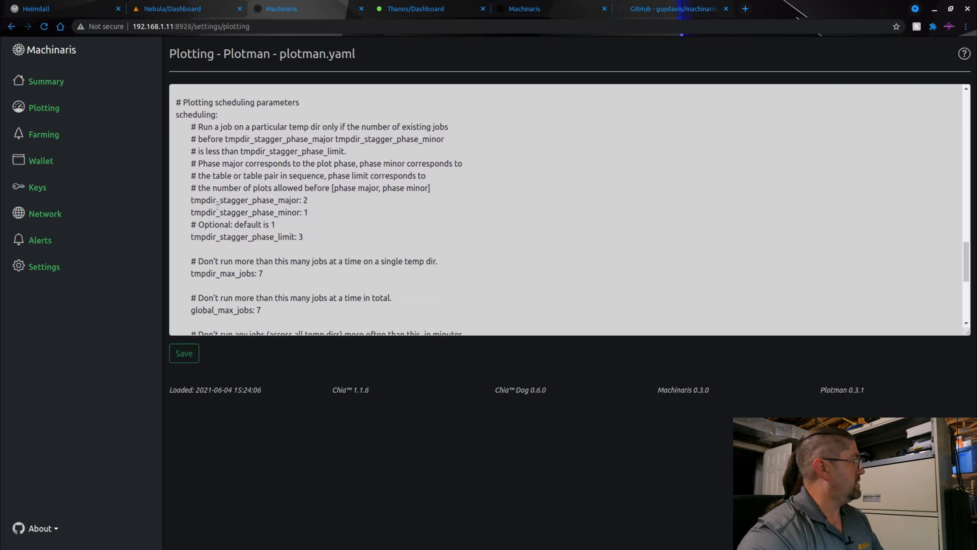
{"action": "mouse_move", "coordinate": [349, 223]}
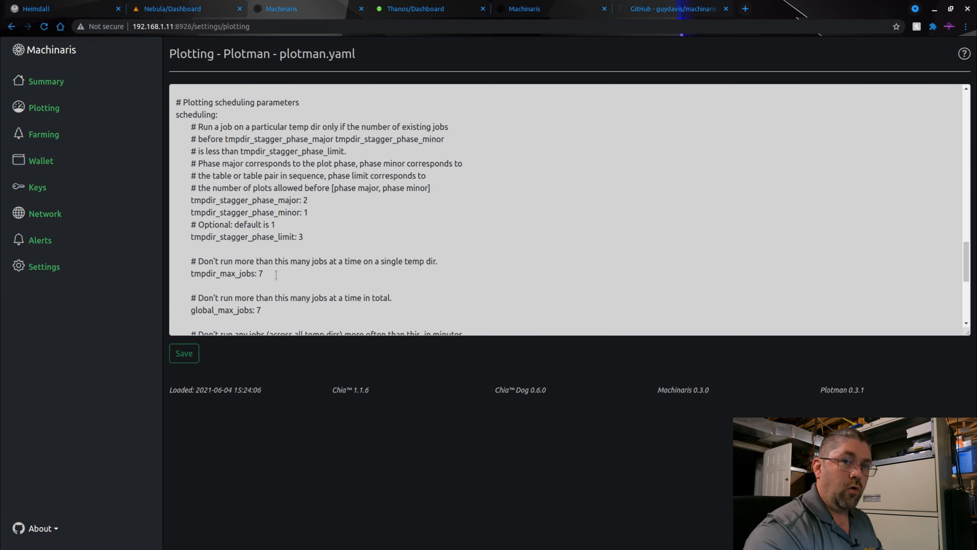
{"action": "scroll", "scroll_direction": "down", "scroll_amount": 3}
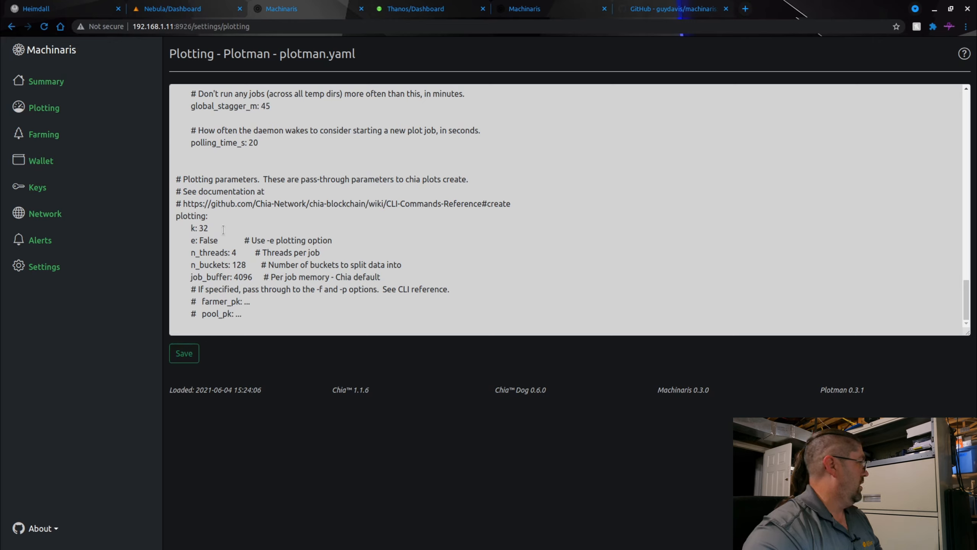
{"action": "mouse_move", "coordinate": [255, 252]}
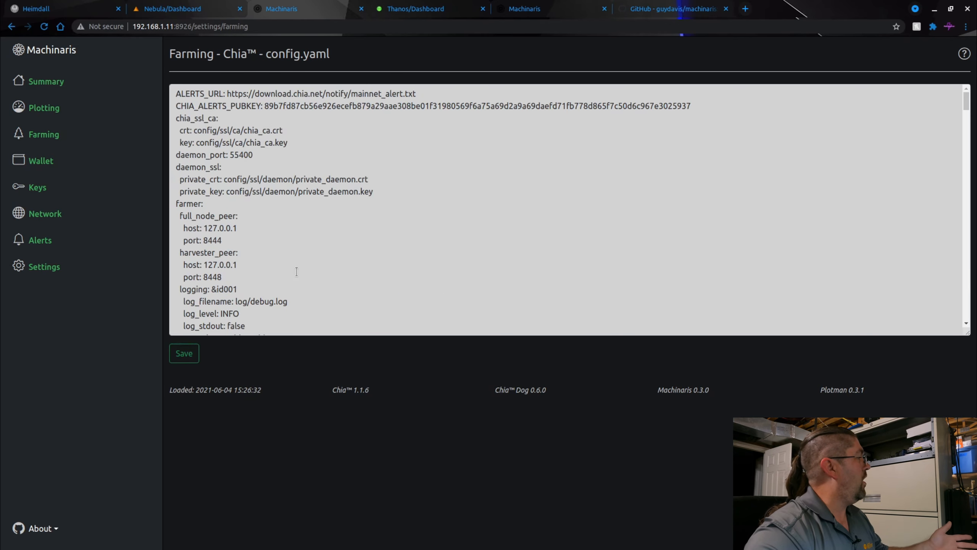
- Read through the farming config.yaml to its timelord section, then return to the Settings menu
{"action": "scroll", "scroll_direction": "down", "scroll_amount": 3}
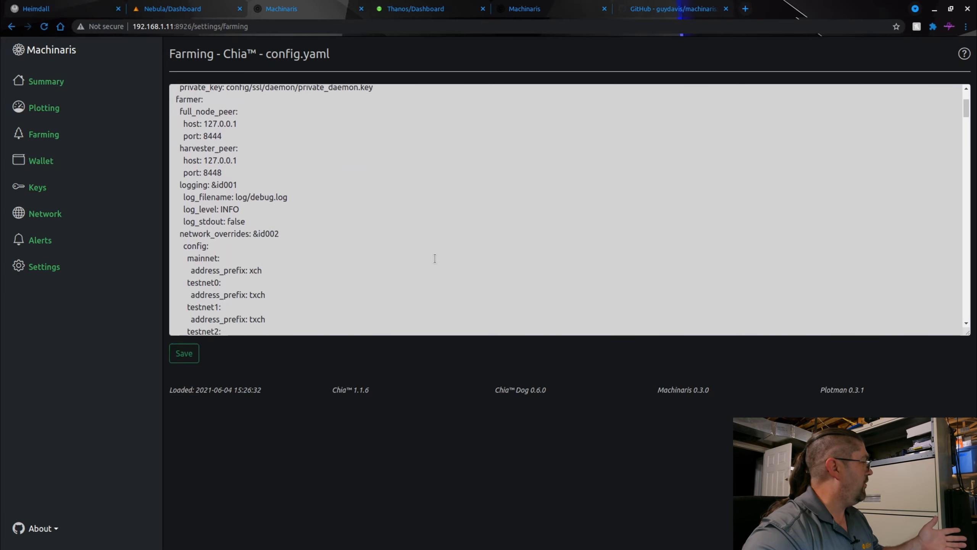
{"action": "scroll", "scroll_direction": "down", "scroll_amount": 3}
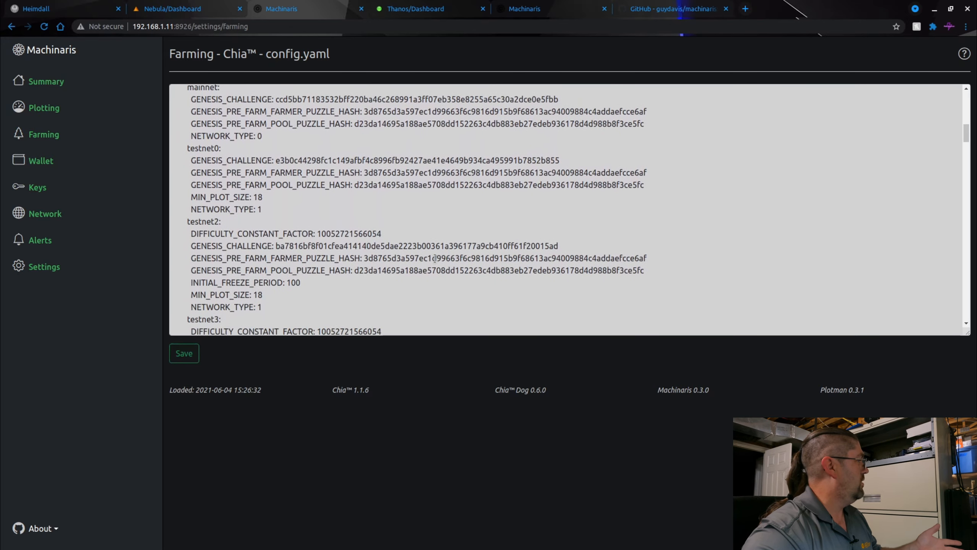
{"action": "scroll", "scroll_direction": "up", "scroll_amount": 3}
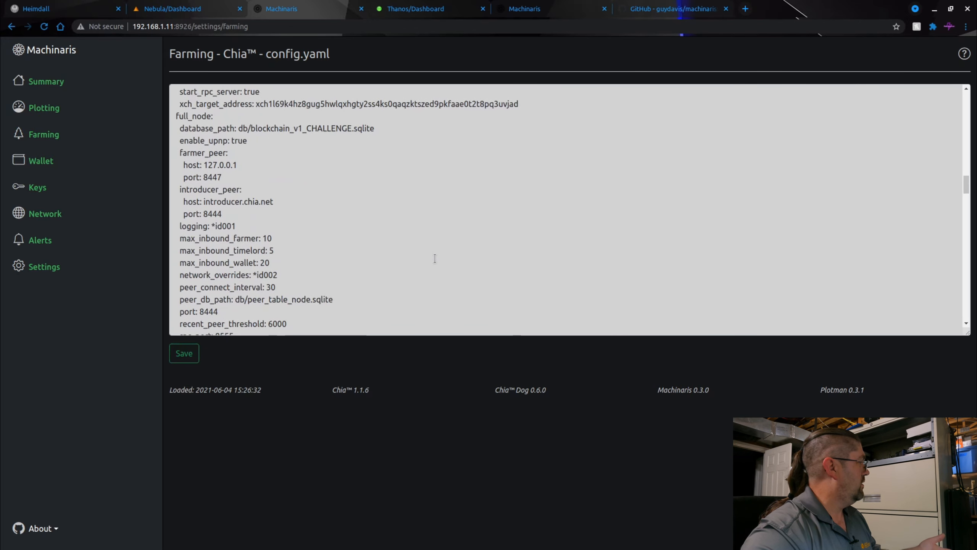
{"action": "scroll", "scroll_direction": "down", "scroll_amount": 3}
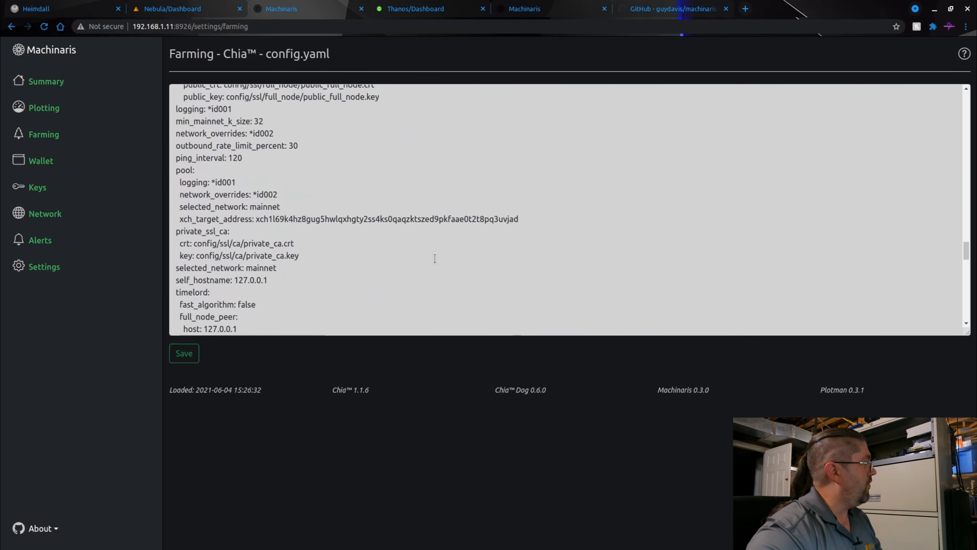
{"action": "scroll", "scroll_direction": "down", "scroll_amount": 3}
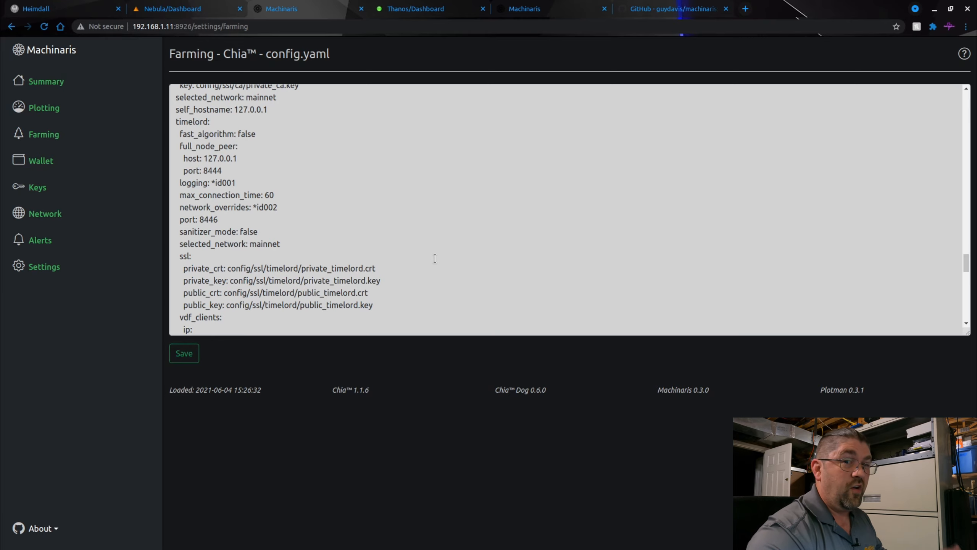
{"action": "mouse_move", "coordinate": [44, 267]}
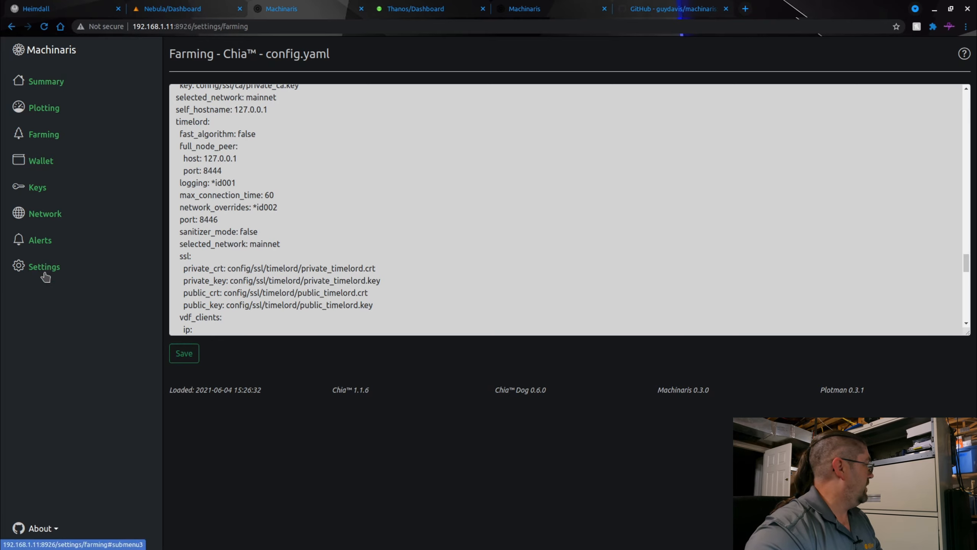
{"action": "left_click", "coordinate": [39, 240]}
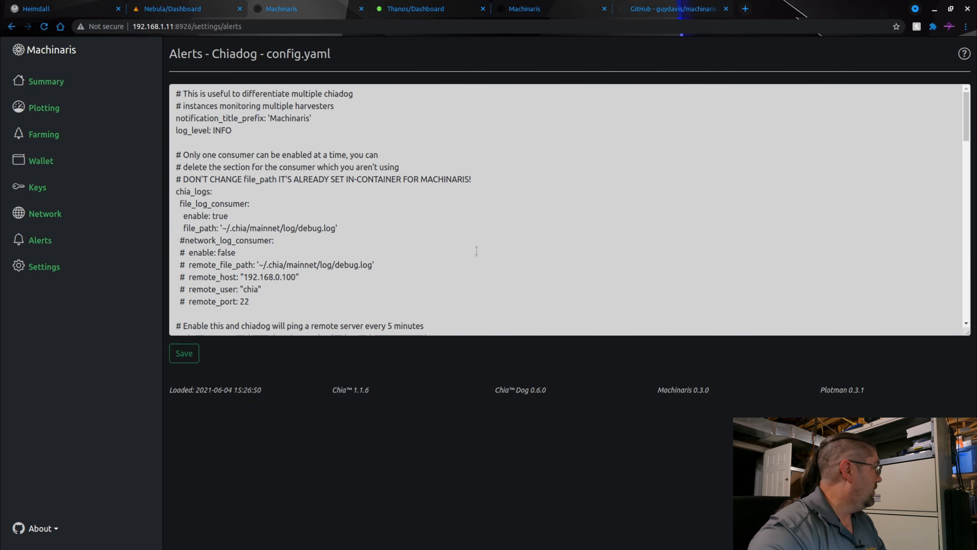
- Scroll Chiadog's config.yaml down to the mqtt notifier section, then switch to the GitHub README
{"action": "scroll", "scroll_direction": "down", "scroll_amount": 3}
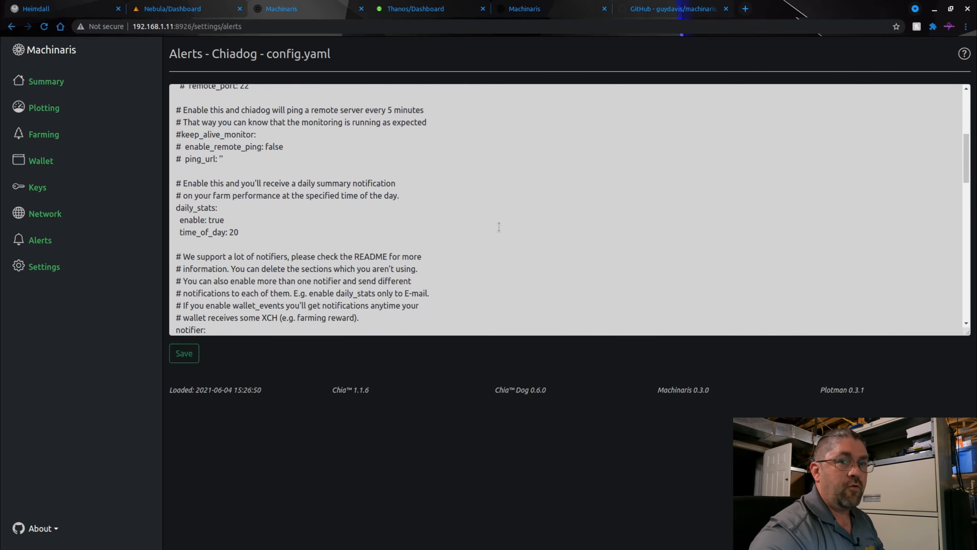
{"action": "scroll", "scroll_direction": "down", "scroll_amount": 3}
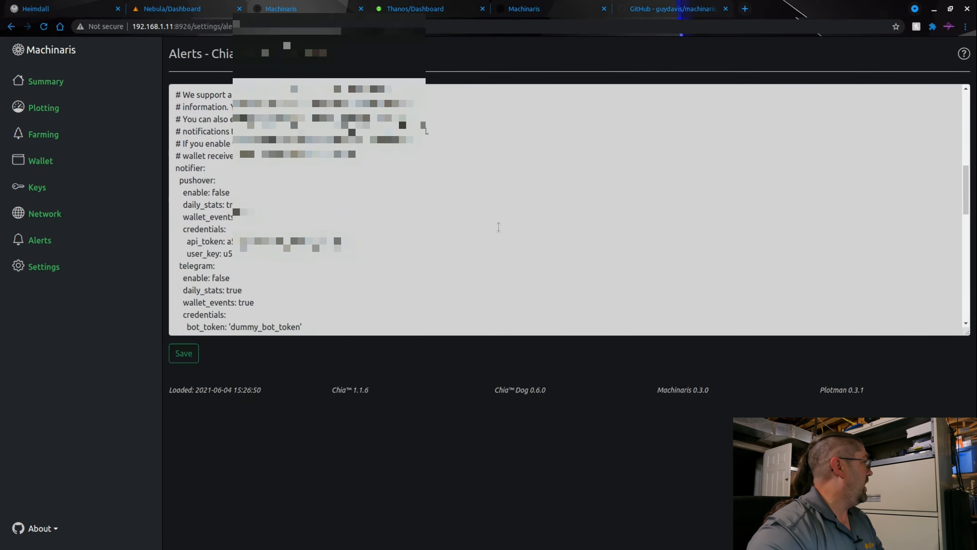
{"action": "scroll", "scroll_direction": "down", "scroll_amount": 3}
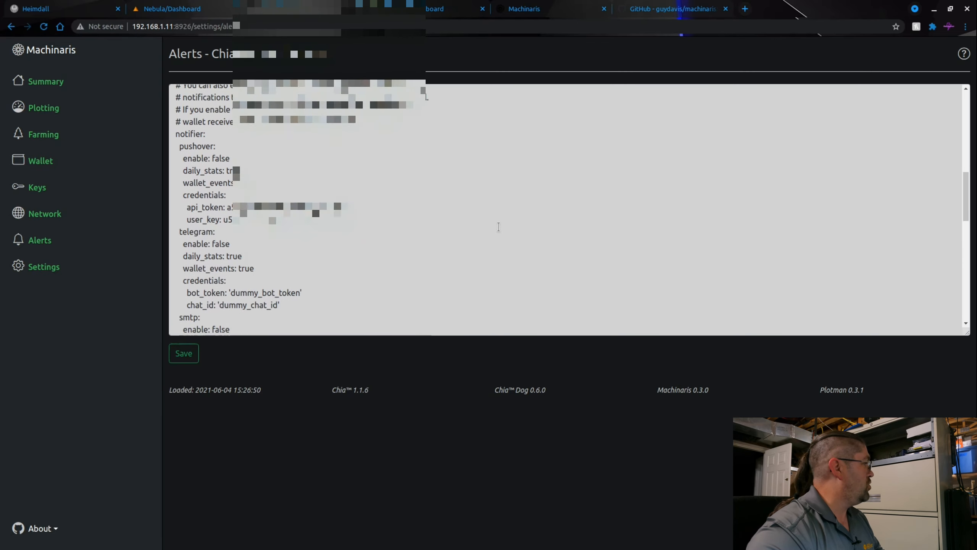
{"action": "scroll", "scroll_direction": "down", "scroll_amount": 3}
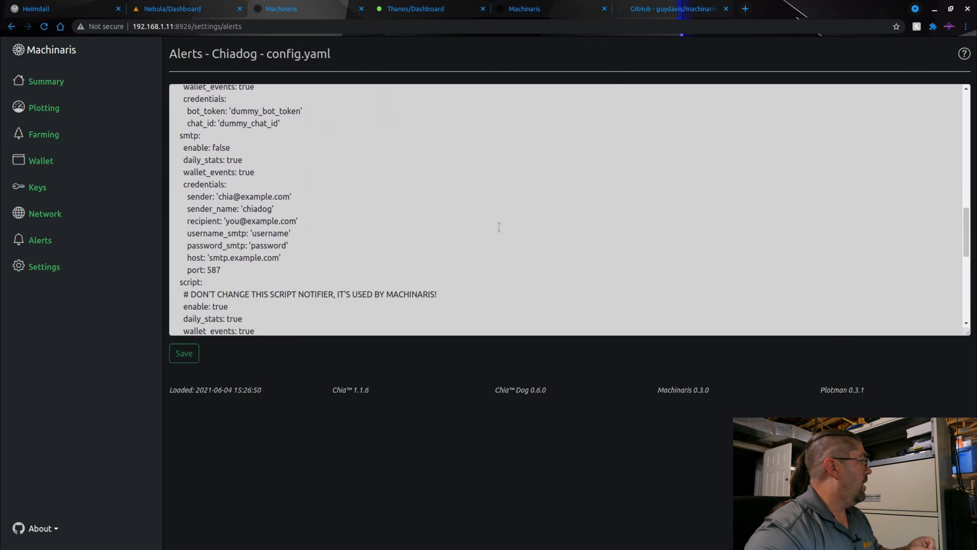
{"action": "scroll", "scroll_direction": "down", "scroll_amount": 3}
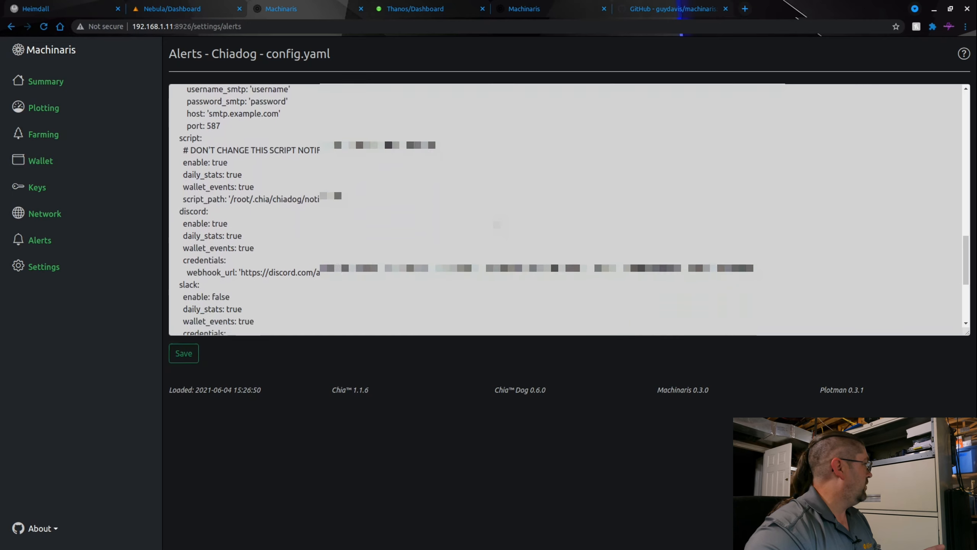
{"action": "scroll", "scroll_direction": "down", "scroll_amount": 3}
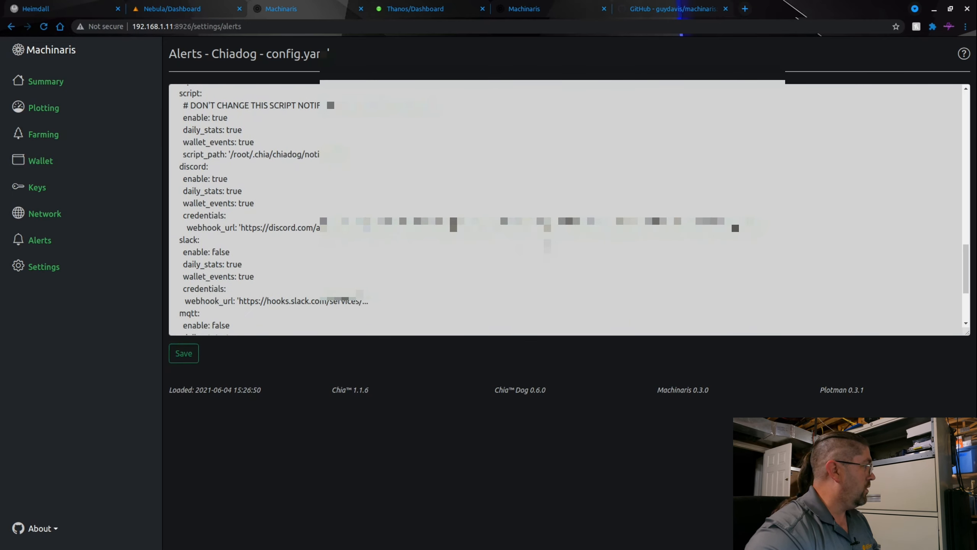
{"action": "scroll", "scroll_direction": "down", "scroll_amount": 3}
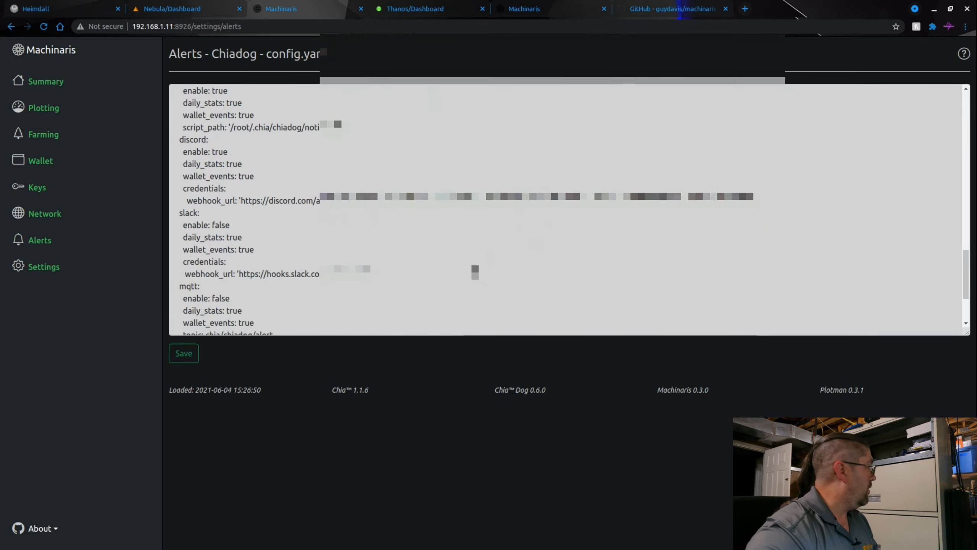
{"action": "scroll", "scroll_direction": "down", "scroll_amount": 3}
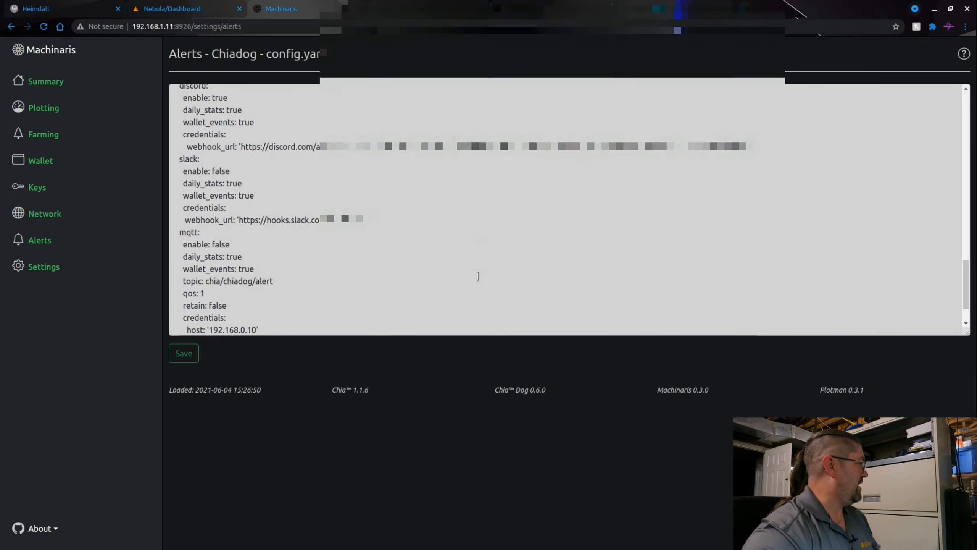
{"action": "scroll", "scroll_direction": "down", "scroll_amount": 3}
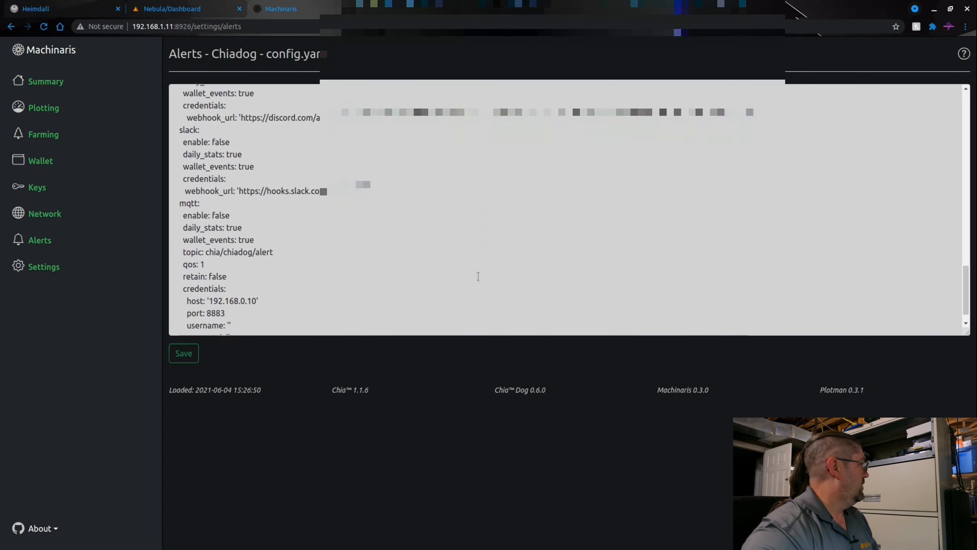
{"action": "left_click", "coordinate": [674, 9]}
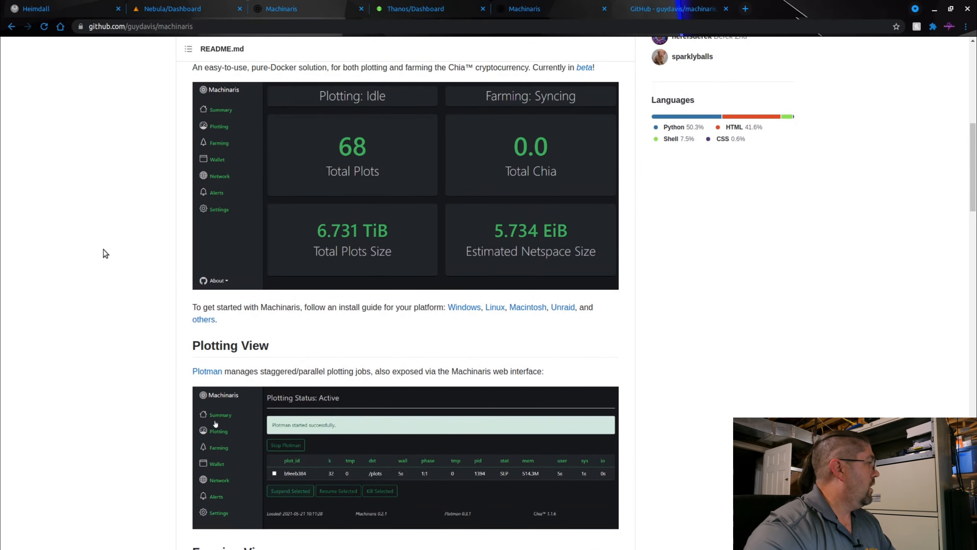
{"action": "mouse_move", "coordinate": [454, 335]}
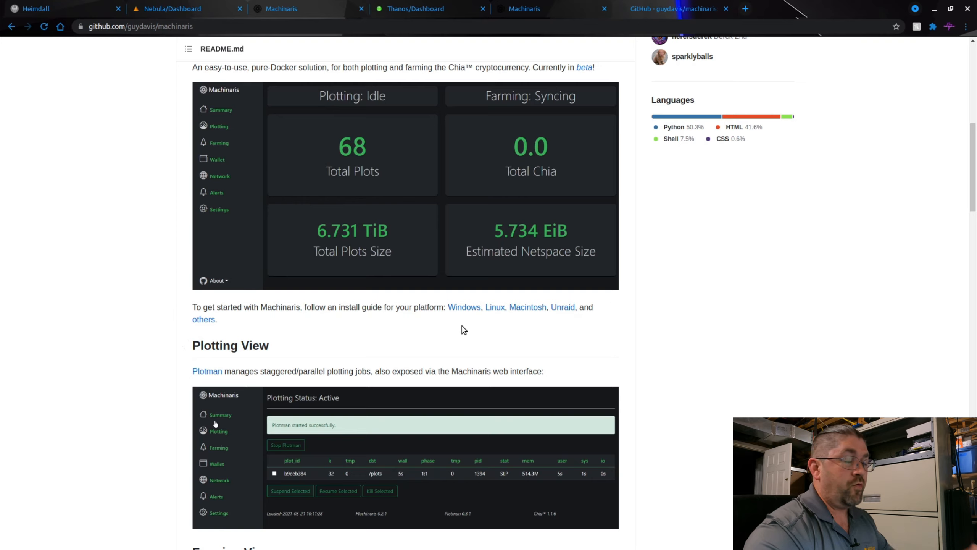
{"action": "mouse_move", "coordinate": [463, 322]}
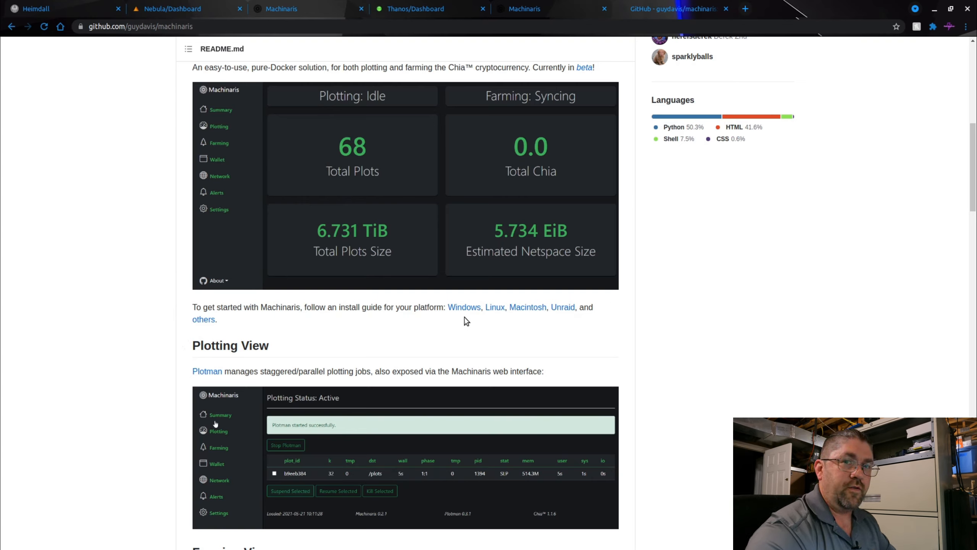
{"action": "mouse_move", "coordinate": [478, 320]}
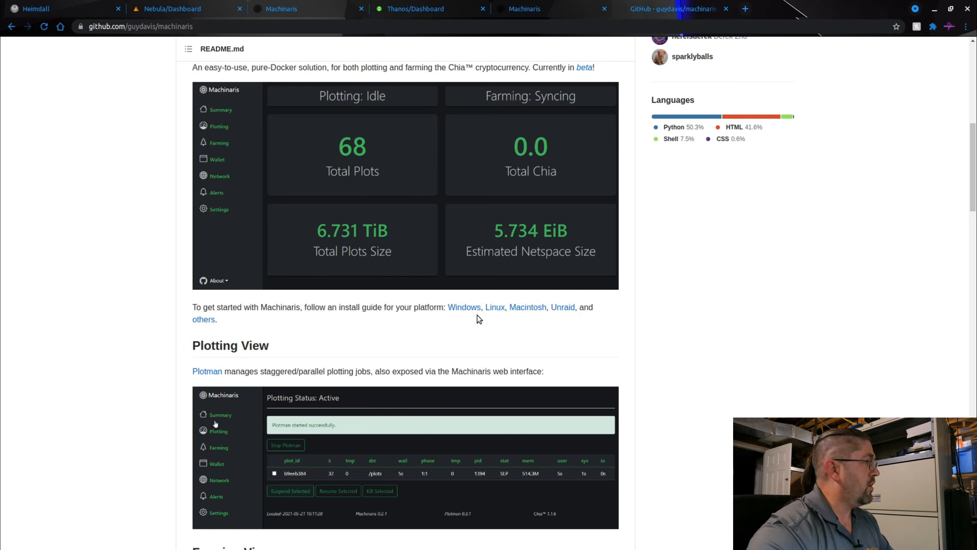
{"action": "mouse_move", "coordinate": [494, 324]}
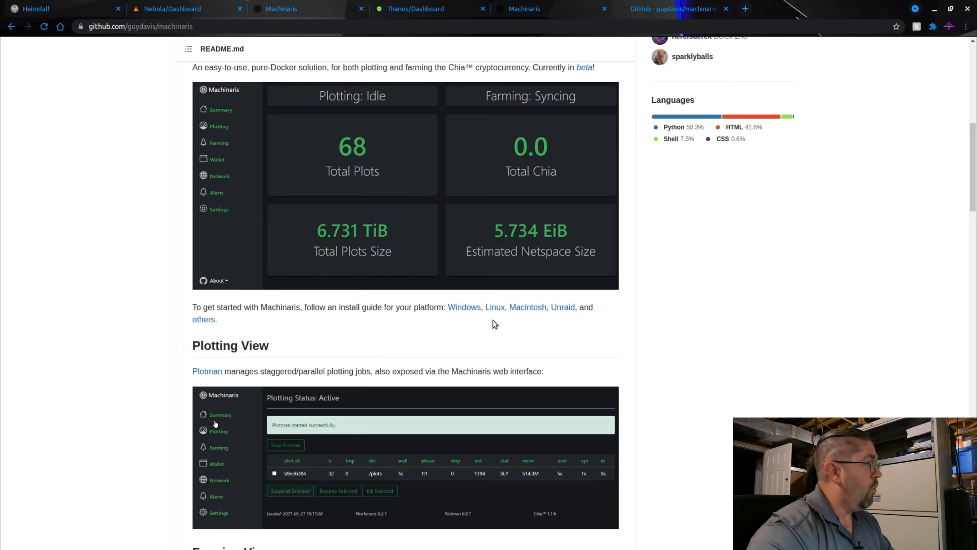
{"action": "mouse_move", "coordinate": [564, 320]}
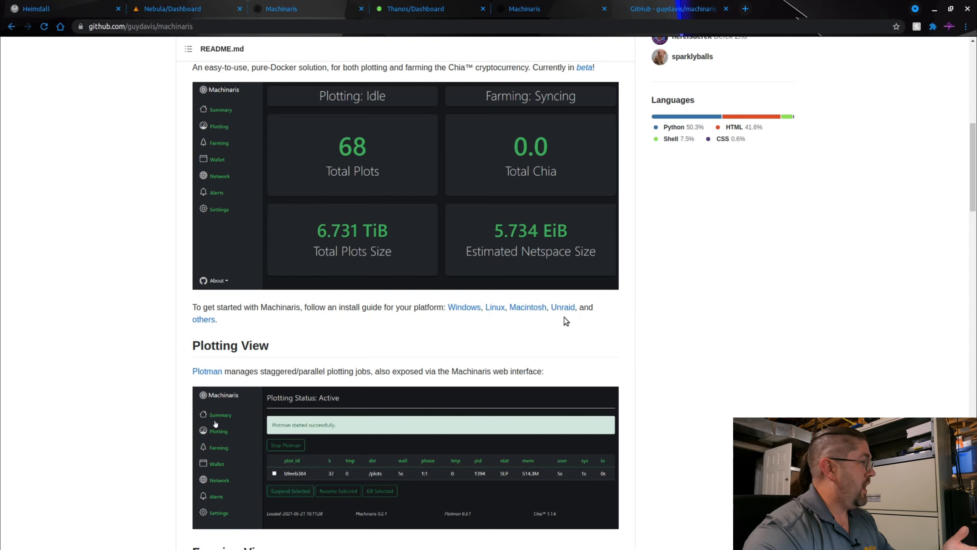
{"action": "mouse_move", "coordinate": [214, 332]}
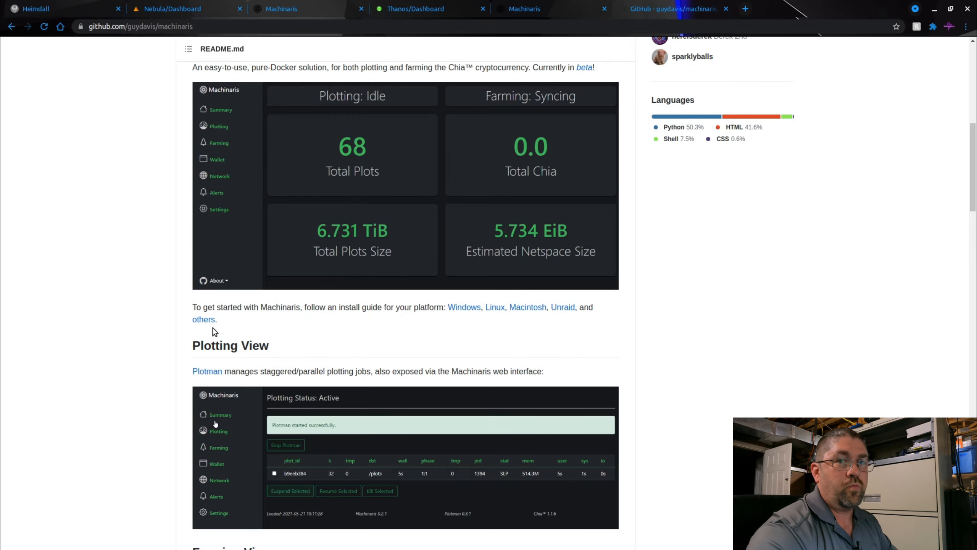
- Switch to the Unraid UpdateContainer page showing the Machinaris template with test image and host networking
{"action": "left_click", "coordinate": [180, 9]}
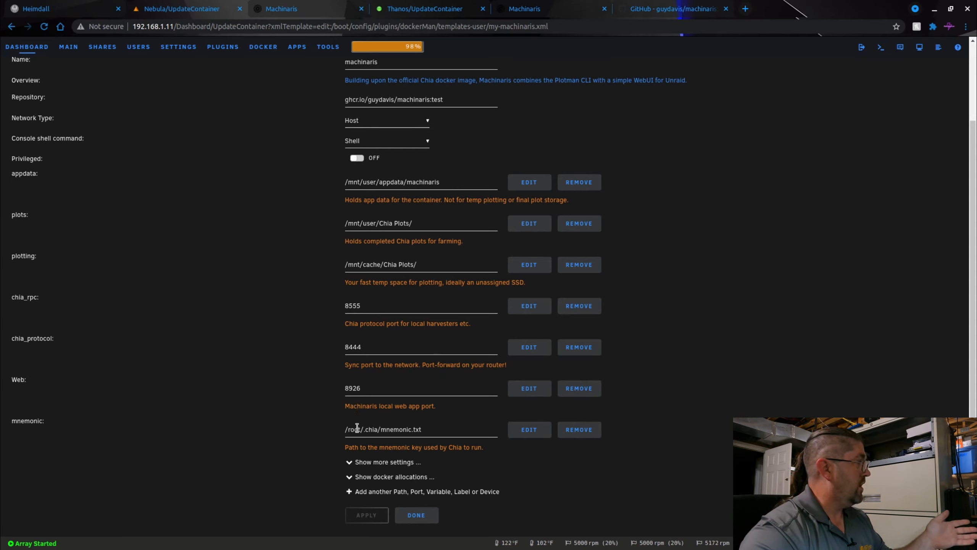
{"action": "mouse_move", "coordinate": [227, 233]}
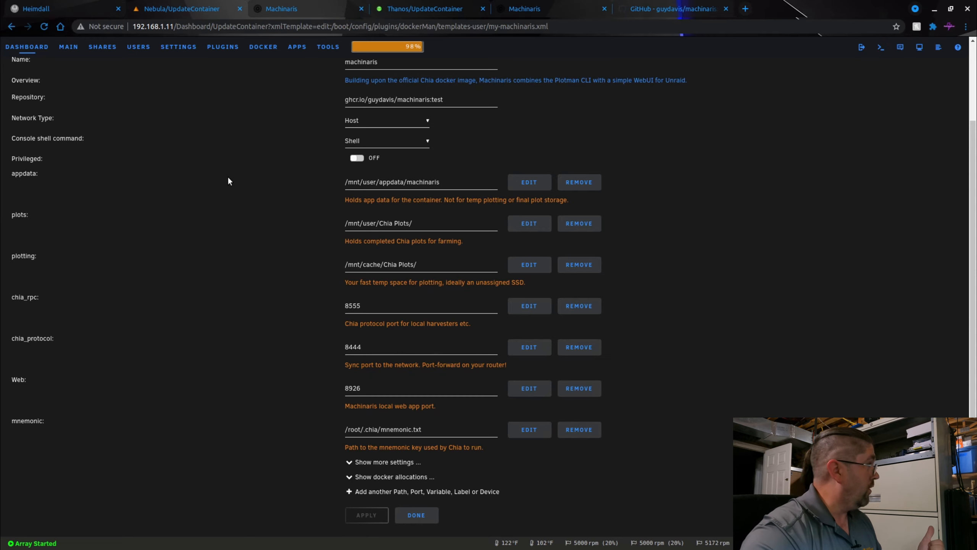
- Switch to the 192.168.1.8 server's Machinaris template, set to plotter mode with a remote plots share
{"action": "left_click", "coordinate": [389, 462]}
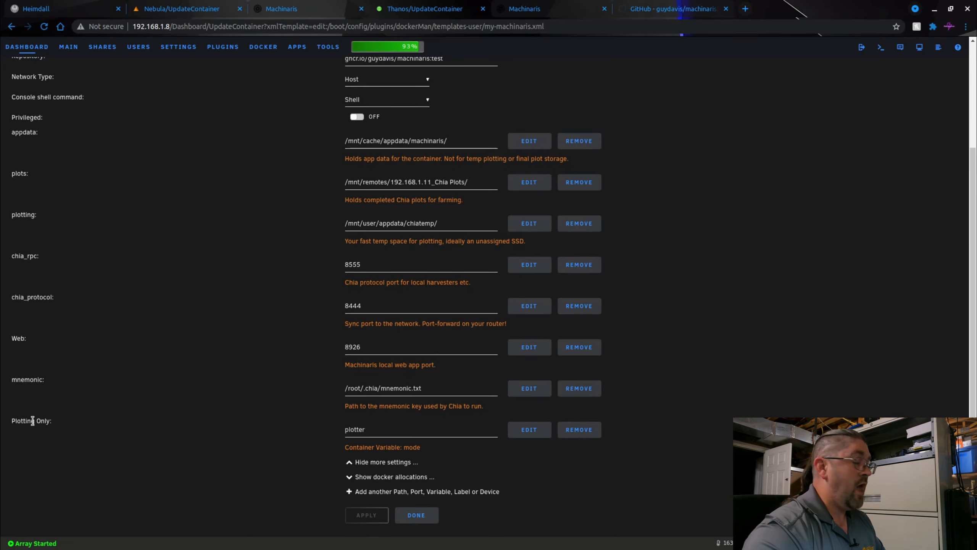
{"action": "mouse_move", "coordinate": [25, 420]}
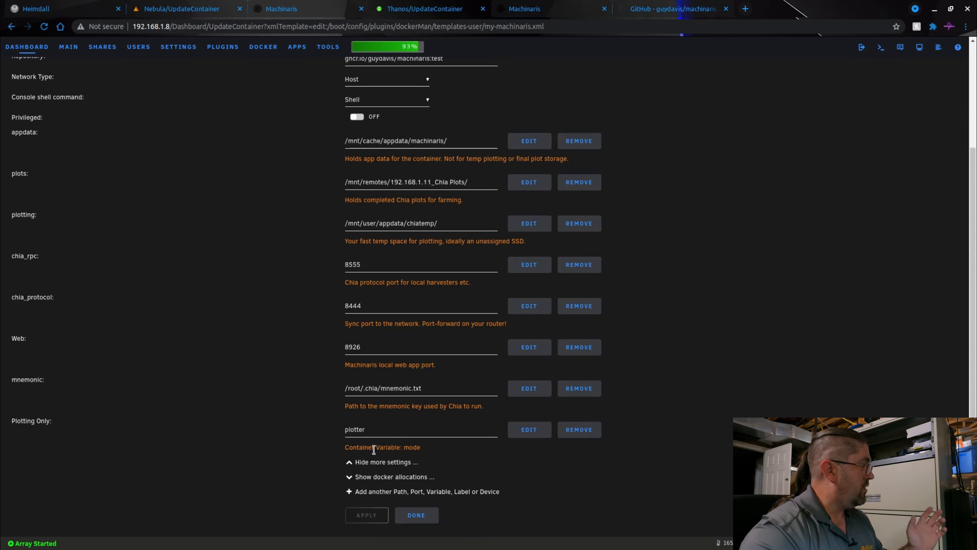
{"action": "mouse_move", "coordinate": [422, 451]}
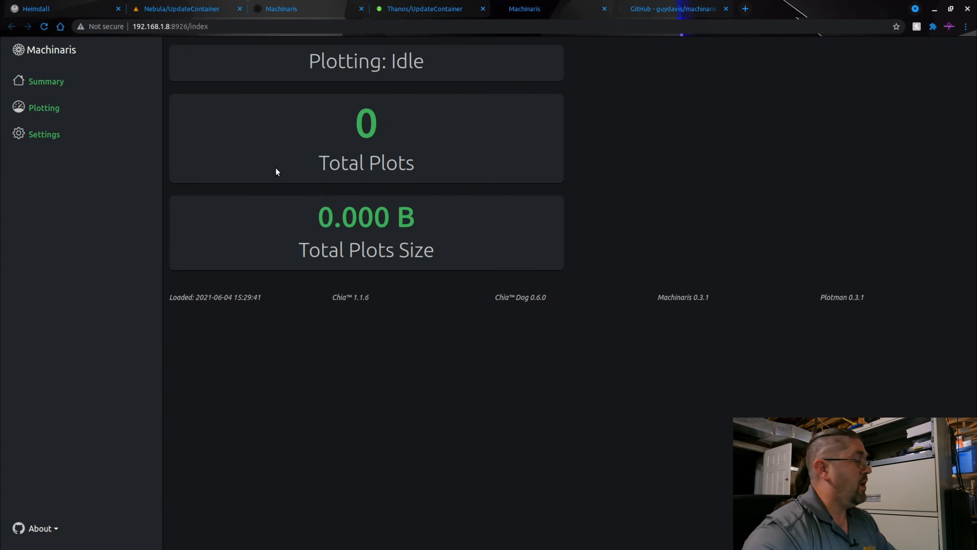
{"action": "mouse_move", "coordinate": [308, 150]}
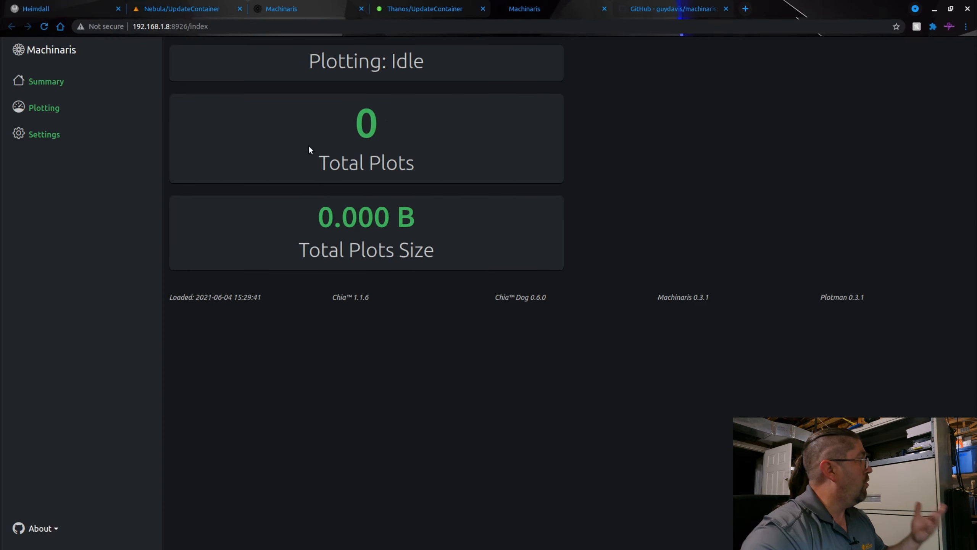
{"action": "mouse_move", "coordinate": [491, 117]}
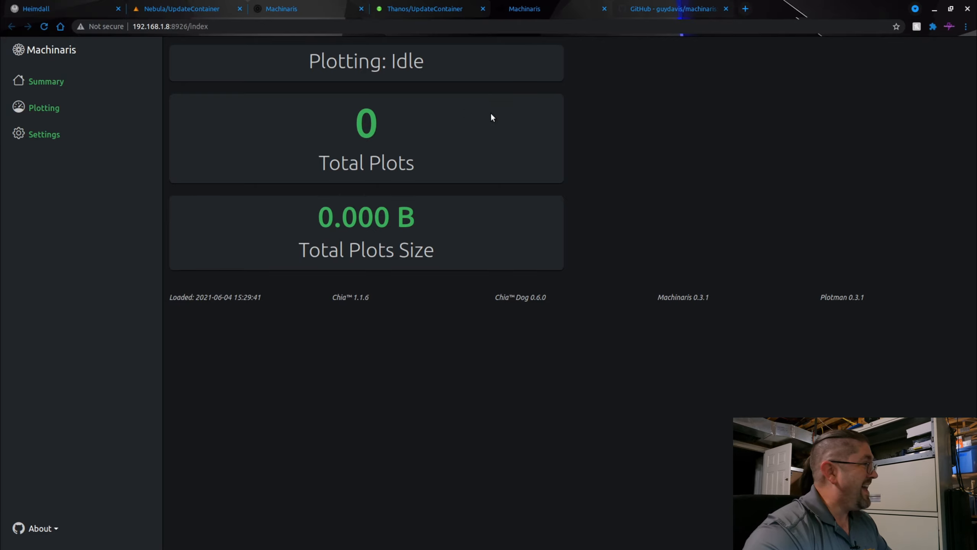
{"action": "mouse_move", "coordinate": [708, 149]}
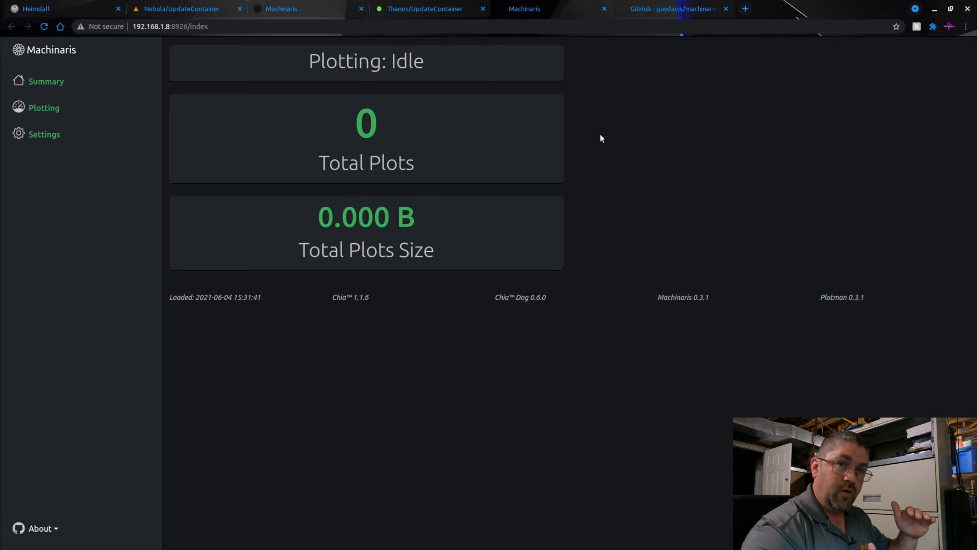
{"action": "mouse_move", "coordinate": [639, 137]}
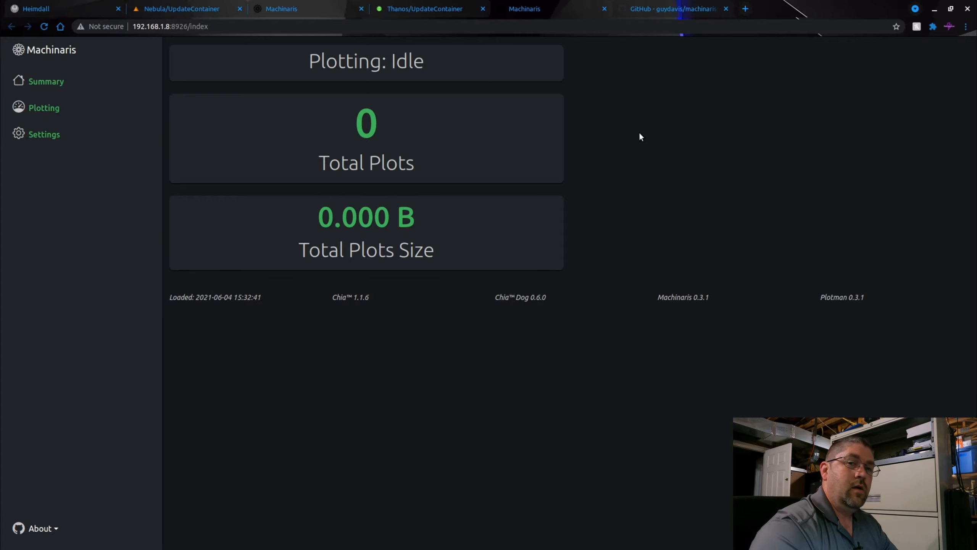